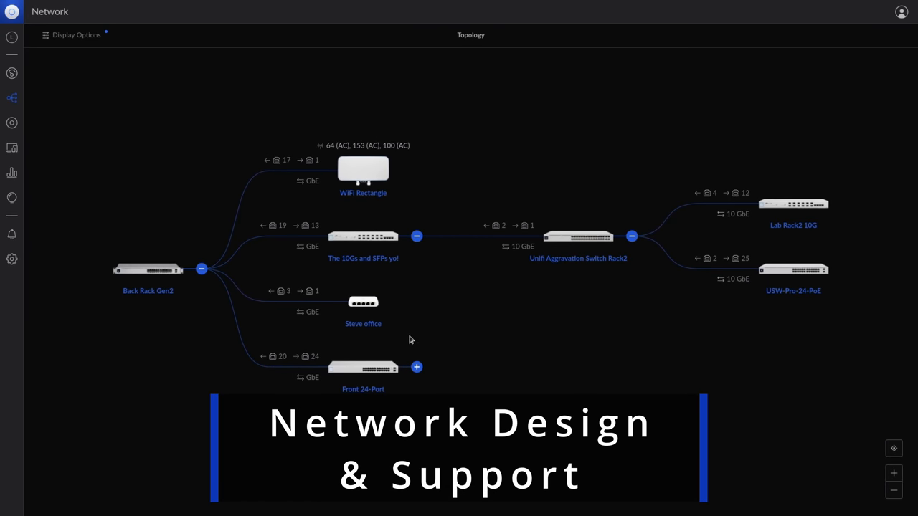
# - Watch the sponsor montage move from UniFi topology and NinjaRMM views to the SentinelOne dashboard
pyautogui.click(416, 367)
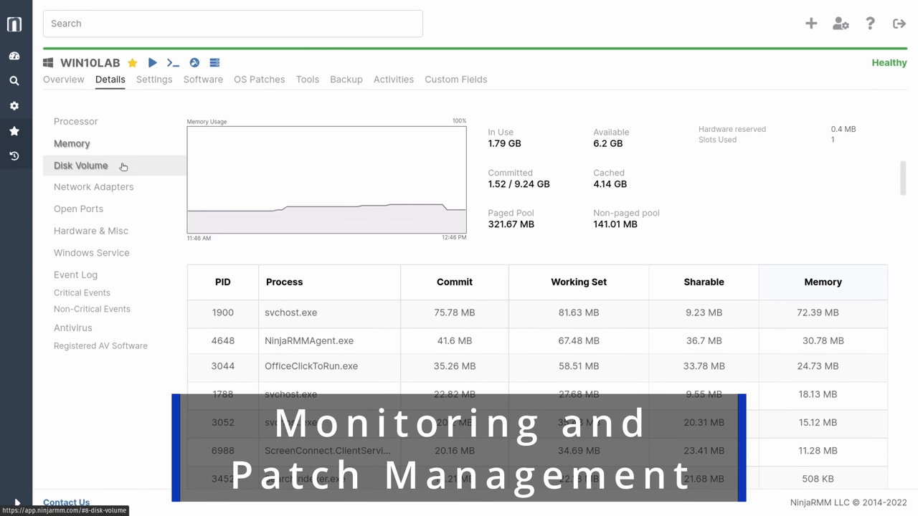
pyautogui.click(80, 166)
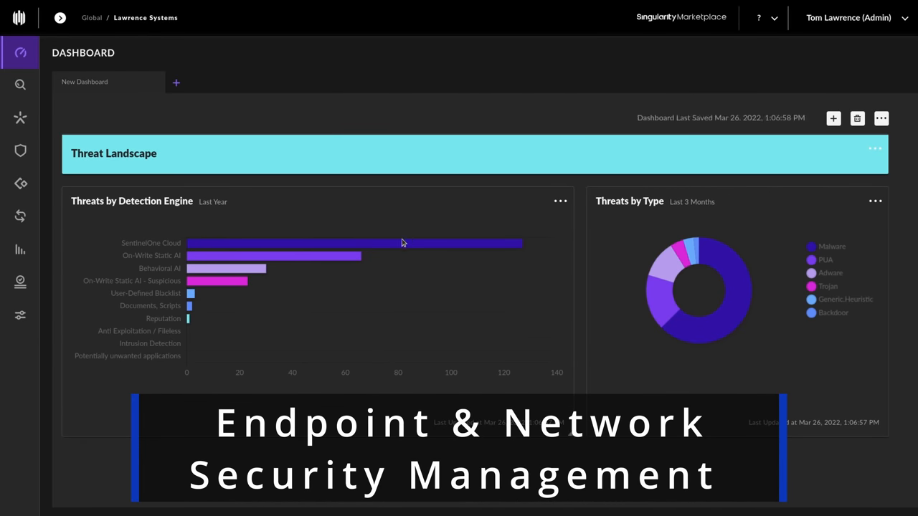
pyautogui.moveTo(347, 255)
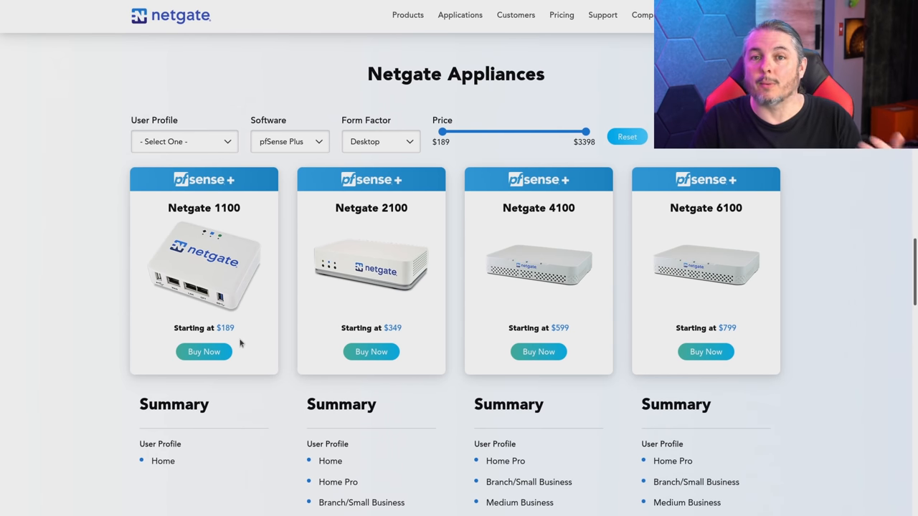
pyautogui.moveTo(173, 304)
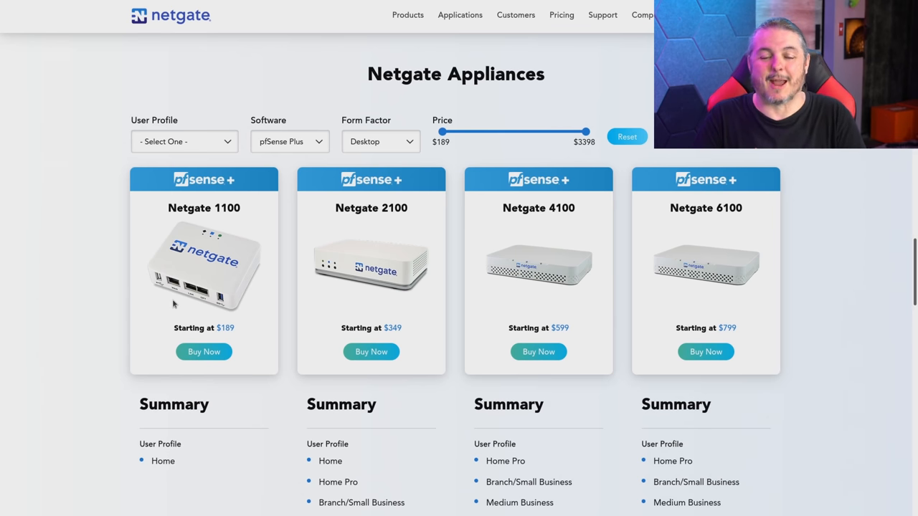
pyautogui.moveTo(143, 364)
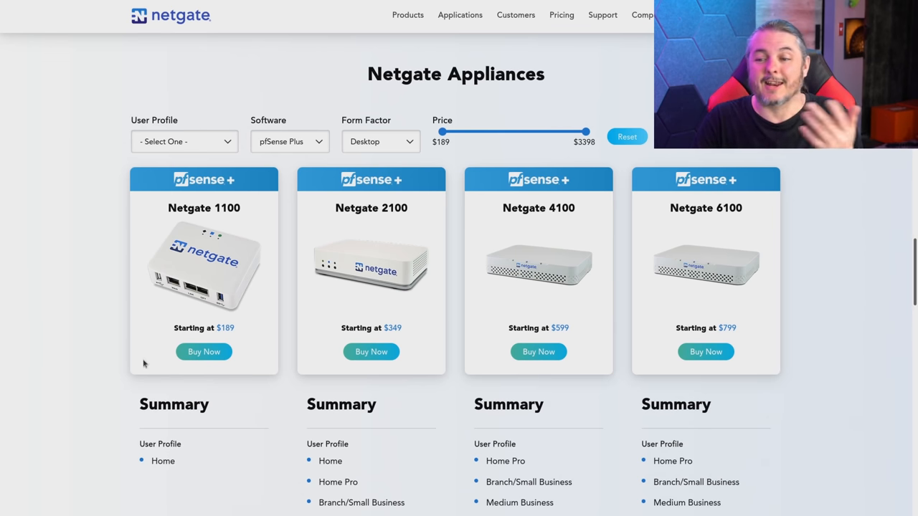
pyautogui.moveTo(855, 215)
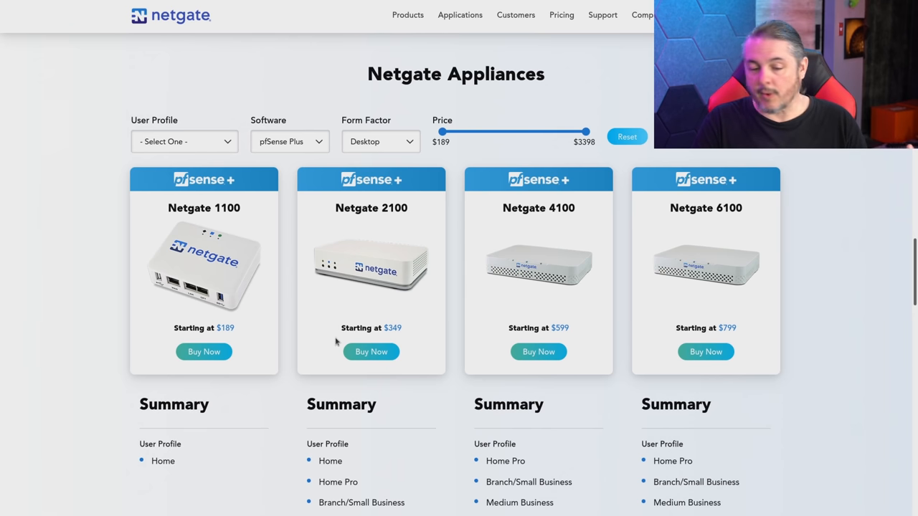
# - Scroll the Netgate Appliances page past the Summary to the features and CPU rows
pyautogui.scroll(-3)
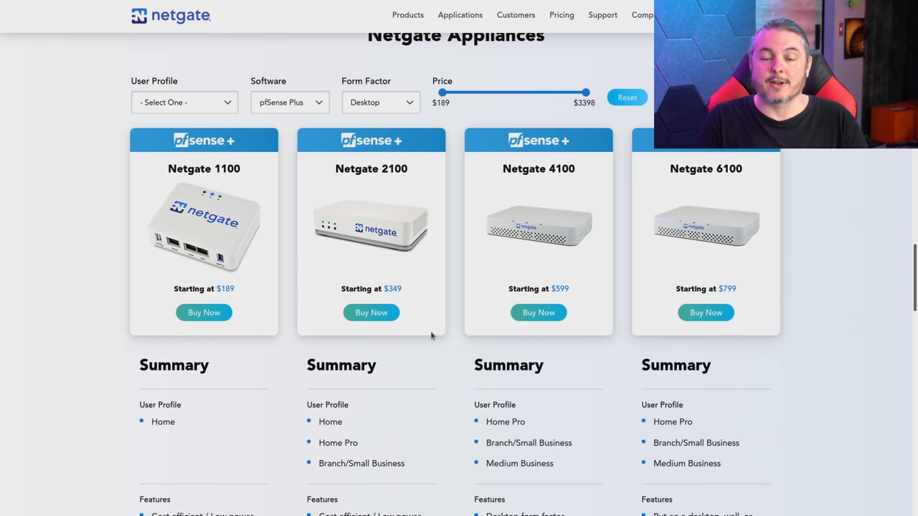
pyautogui.moveTo(853, 247)
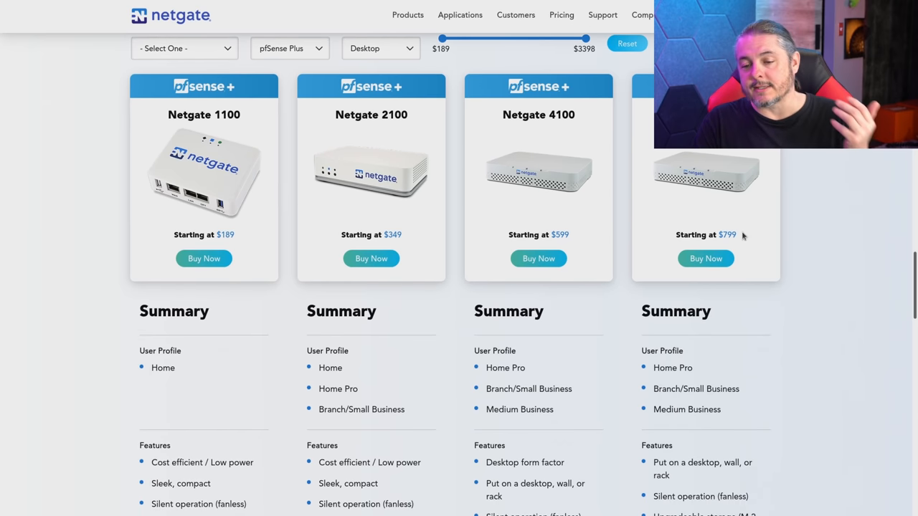
pyautogui.scroll(-3)
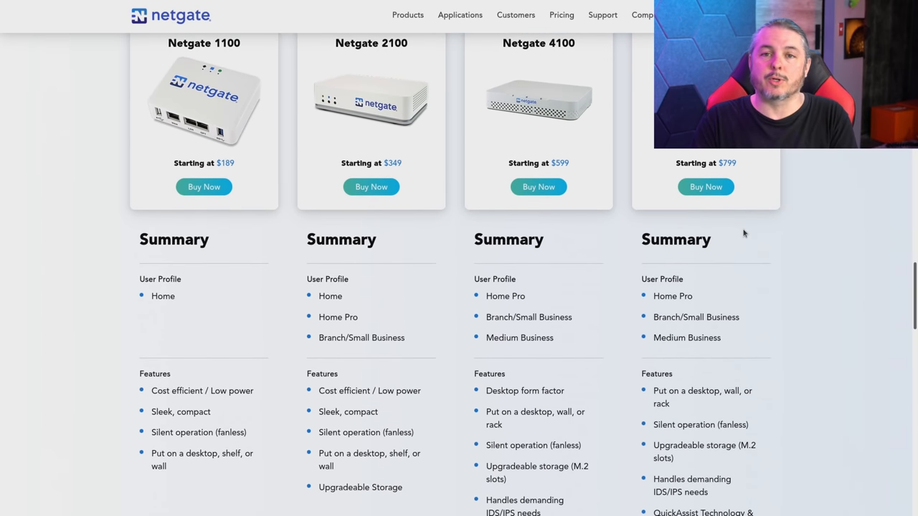
pyautogui.scroll(-3)
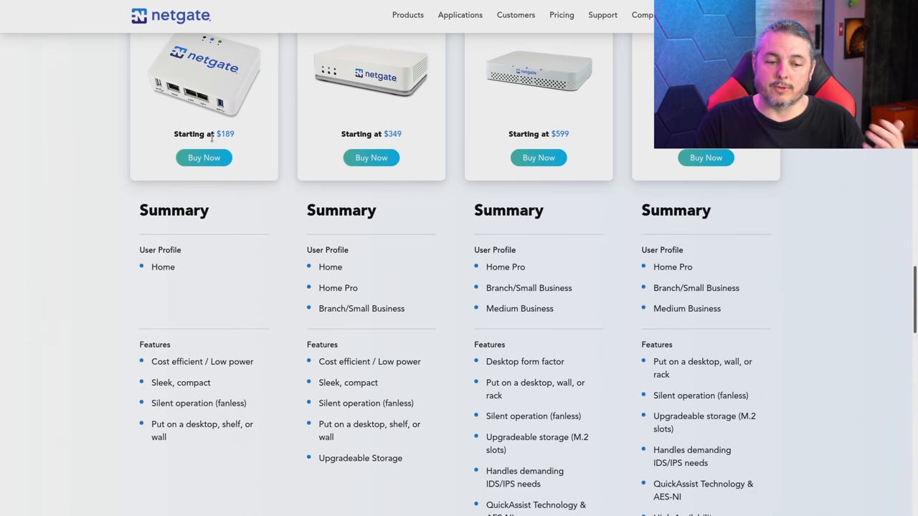
pyautogui.moveTo(636, 275)
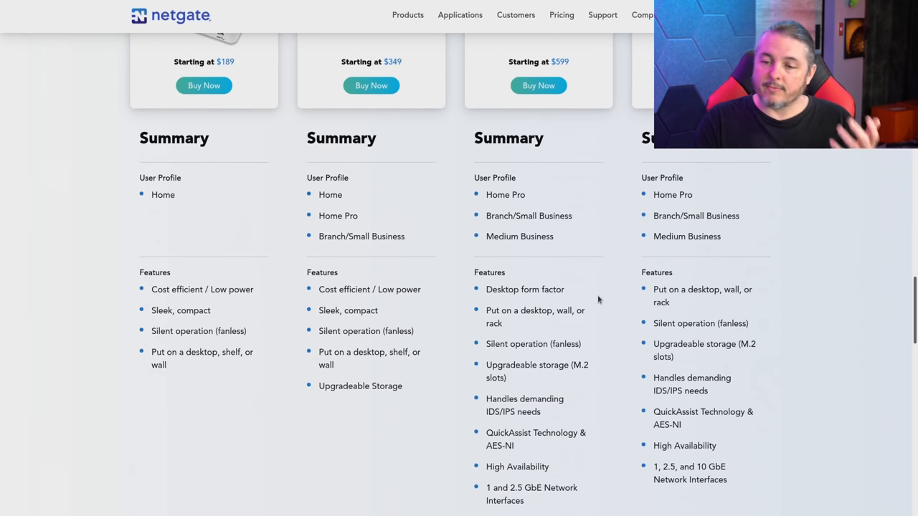
pyautogui.moveTo(603, 231)
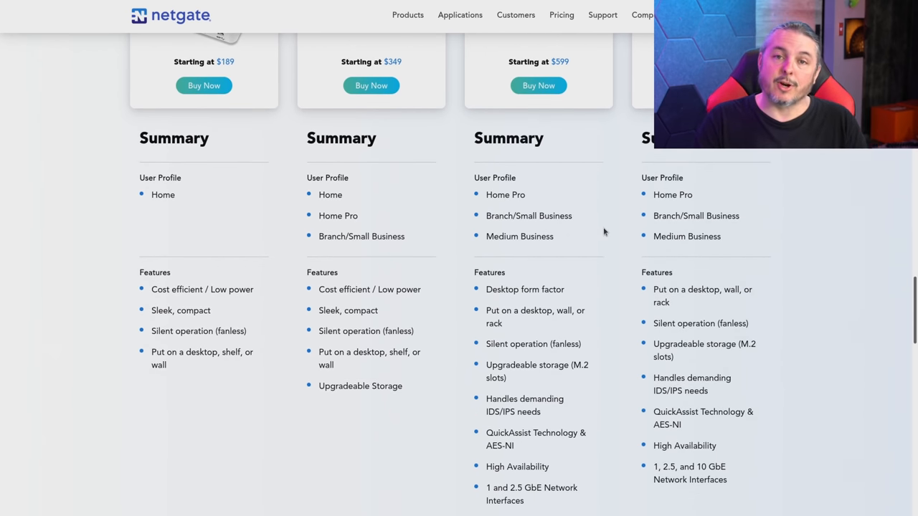
pyautogui.scroll(-3)
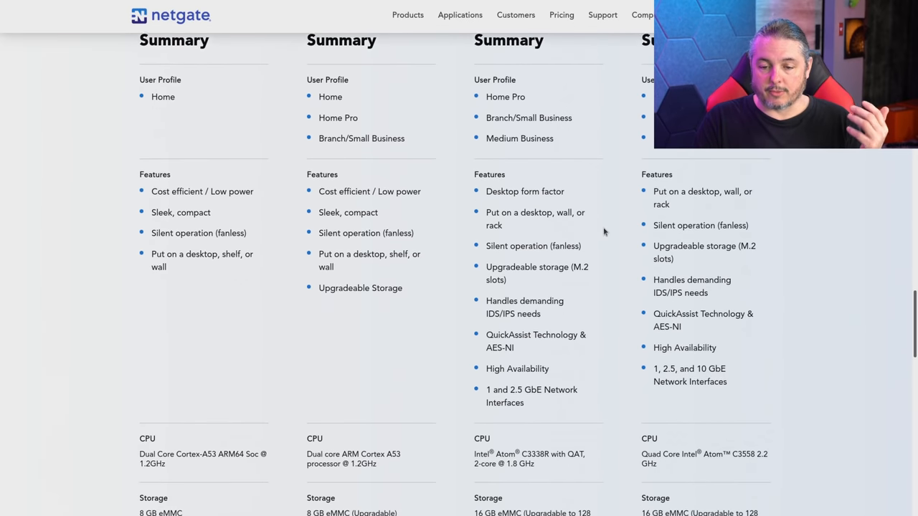
pyautogui.scroll(-3)
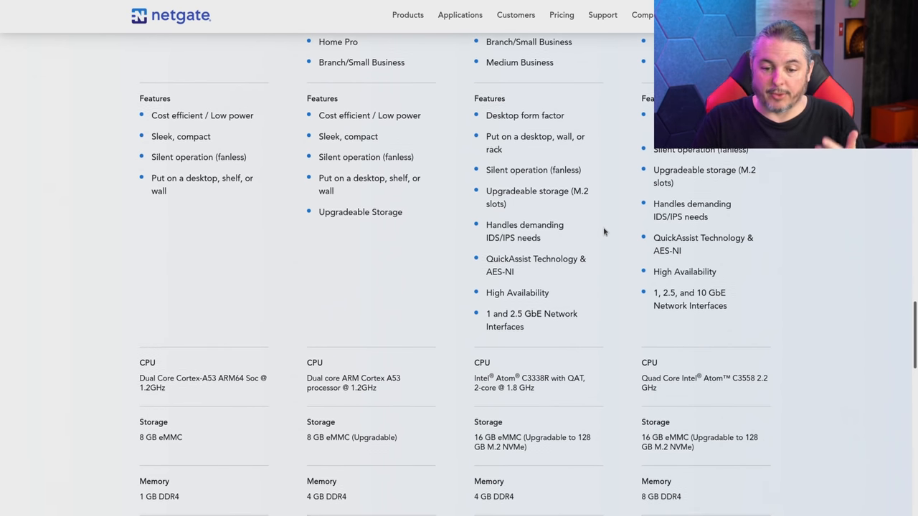
# - Continue down to storage, memory, network ports, L3 forwarding and firewall throughput rows
pyautogui.scroll(-3)
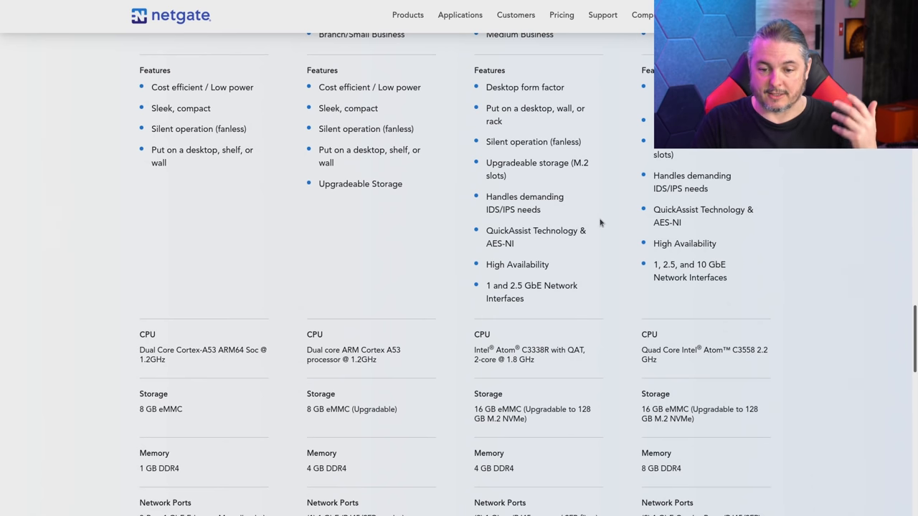
pyautogui.scroll(-3)
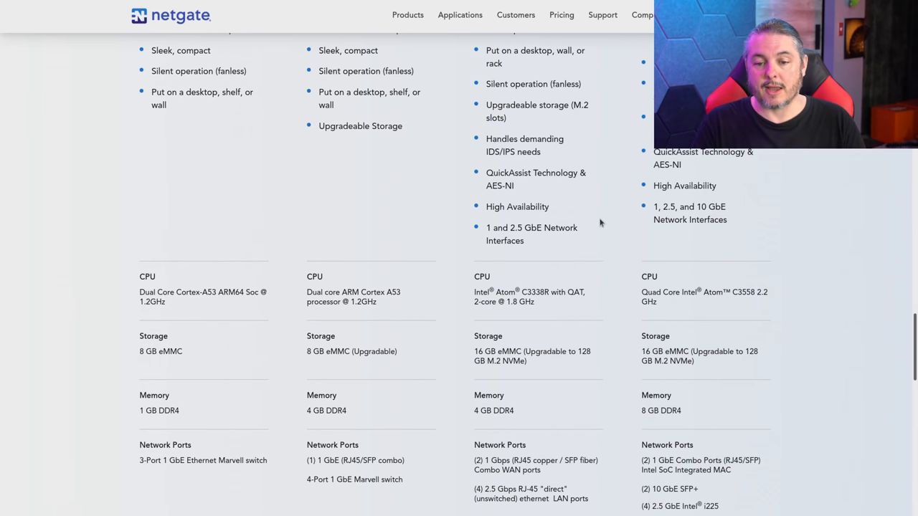
pyautogui.scroll(-3)
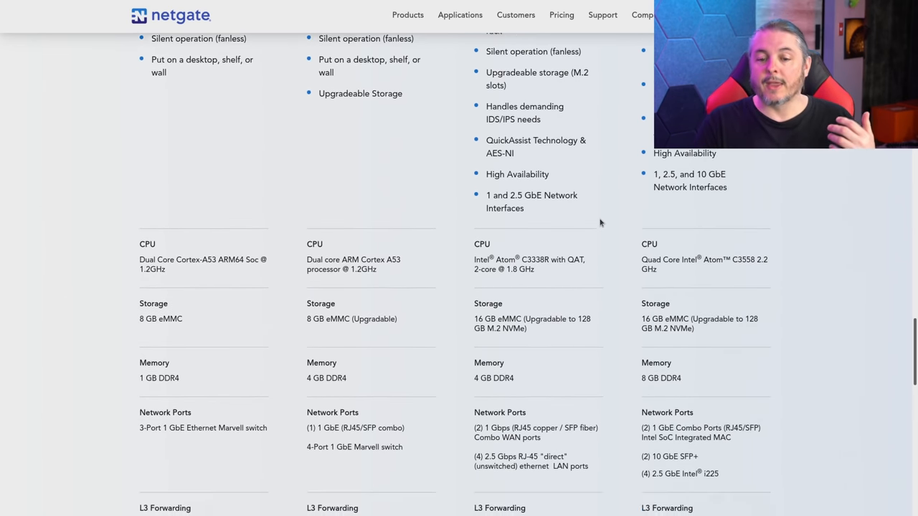
pyautogui.scroll(-3)
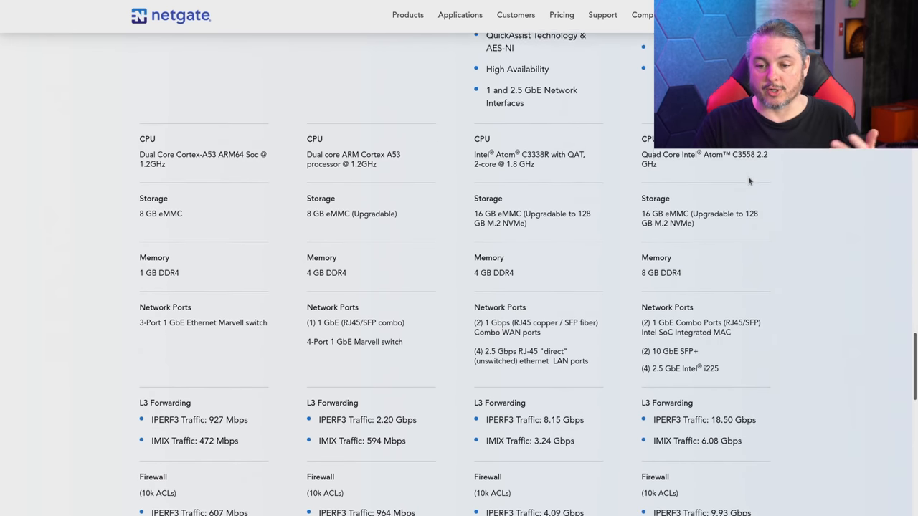
pyautogui.scroll(-3)
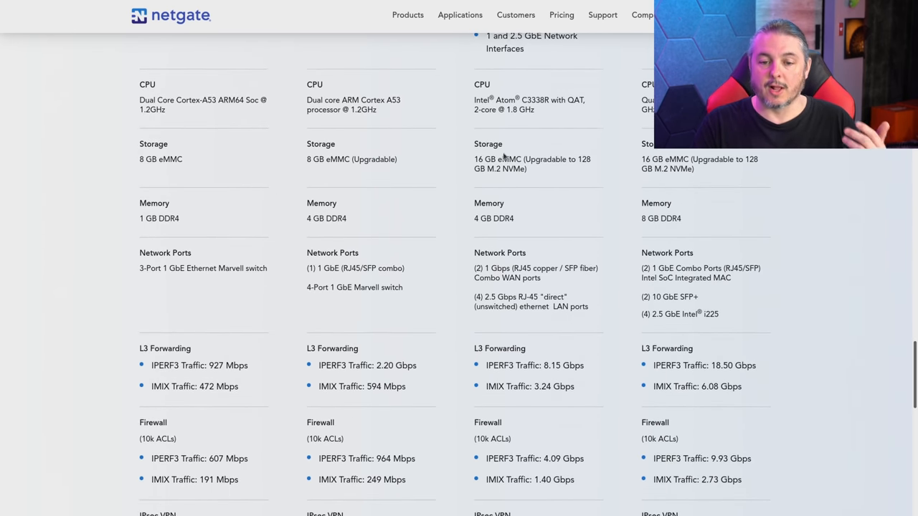
# - Highlight the 4100's 16 GB eMMC storage and scroll to the firewall and IPsec VPN throughput rows
pyautogui.doubleClick(493, 159)
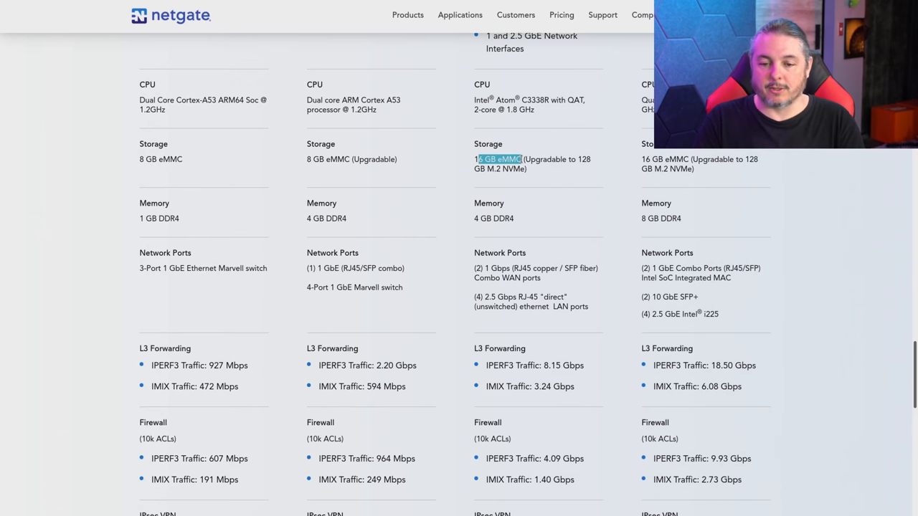
pyautogui.scroll(-3)
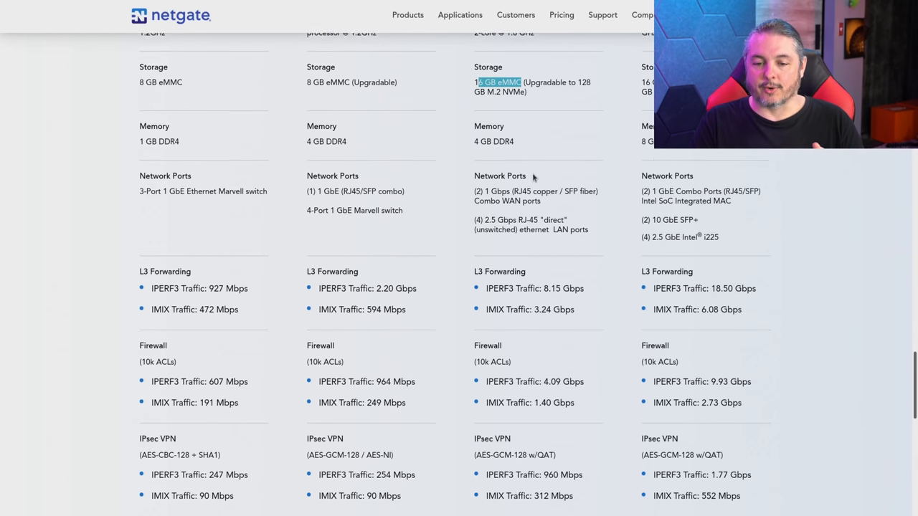
pyautogui.scroll(-3)
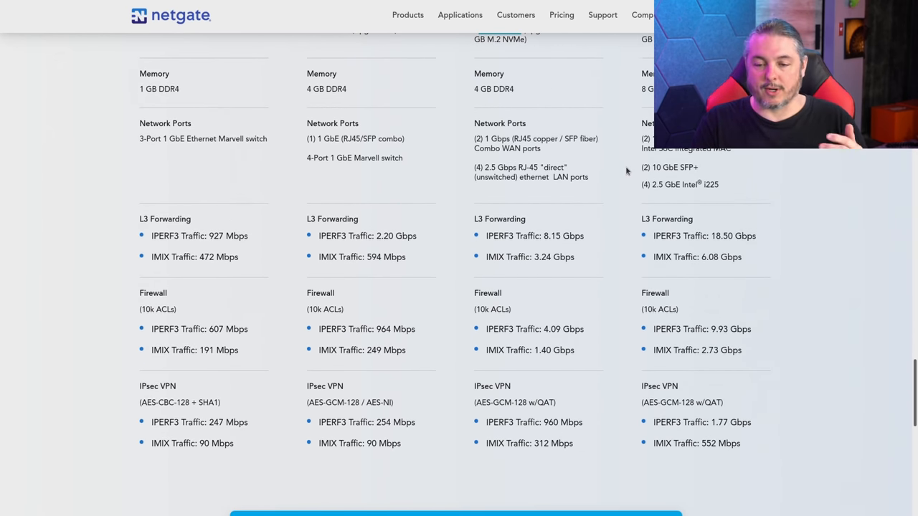
# - Highlight the 6100's 10 GbE SFP+ ports and scroll to the 4100's network ports spec
pyautogui.doubleClick(668, 166)
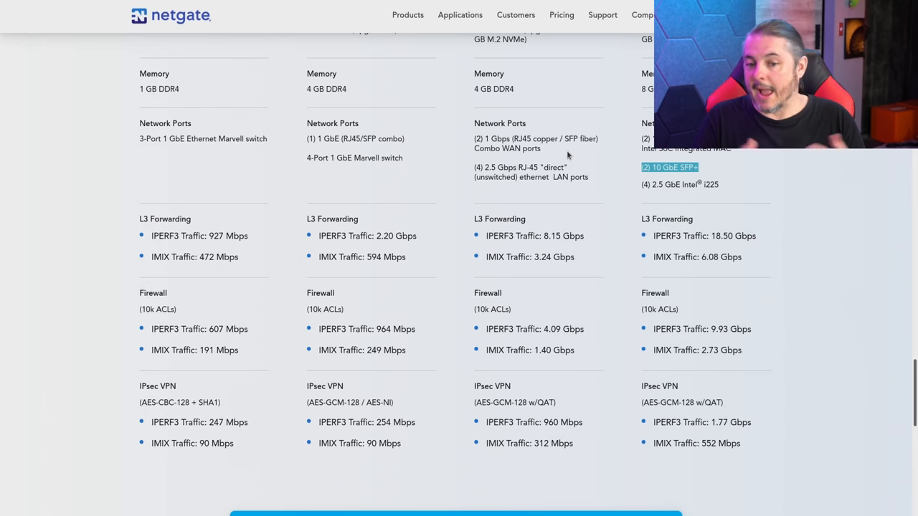
pyautogui.moveTo(493, 164)
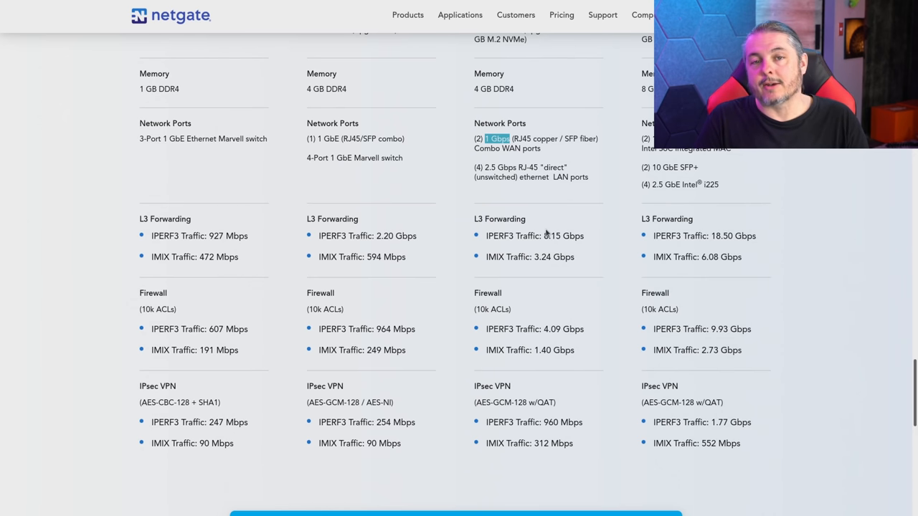
pyautogui.moveTo(487, 157)
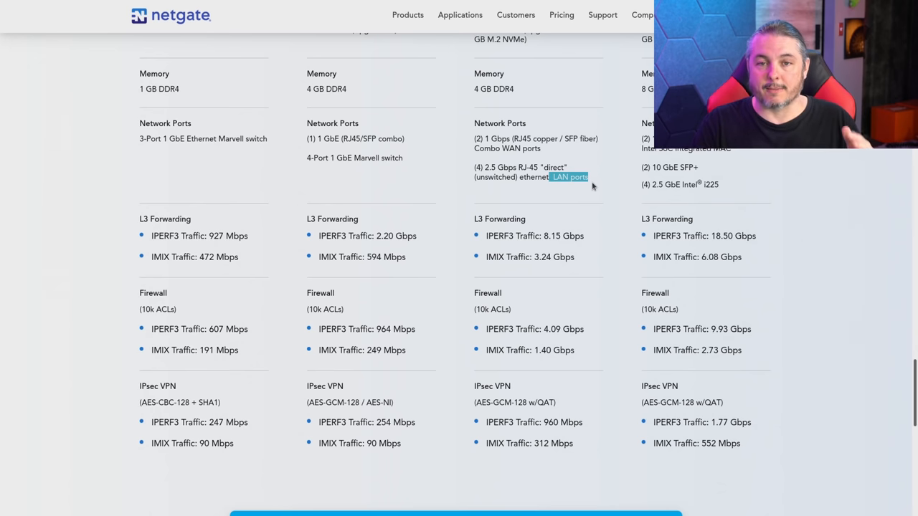
pyautogui.scroll(-3)
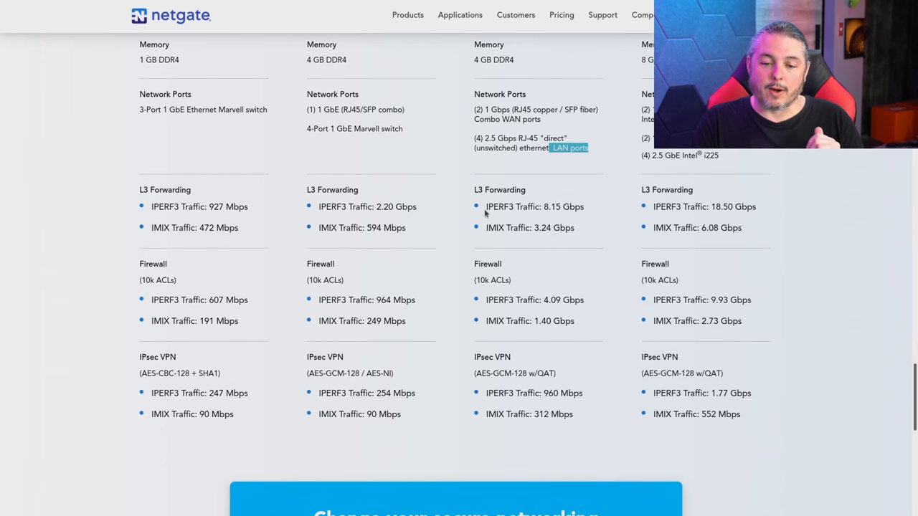
# - Highlight the 4100's IPERF3 8.15 Gbps L3 forwarding figure and its firewall IMIX throughput
pyautogui.doubleClick(533, 207)
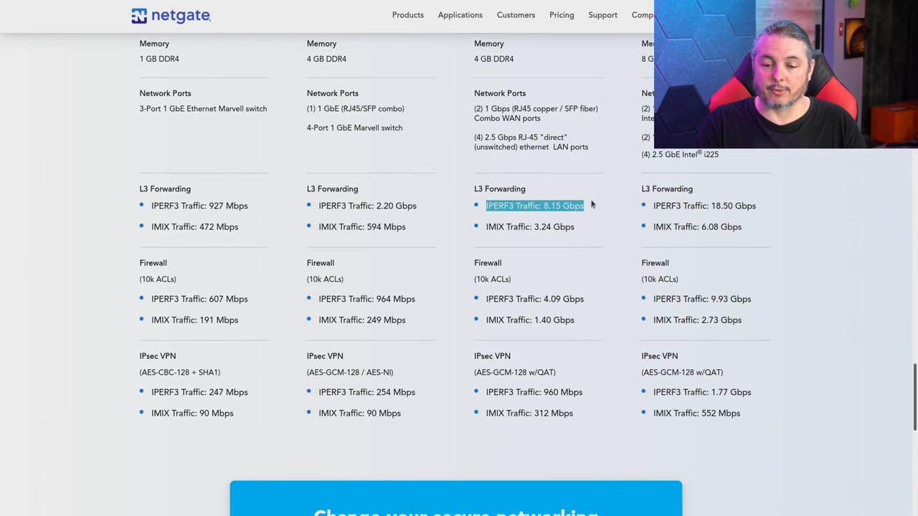
pyautogui.scroll(-3)
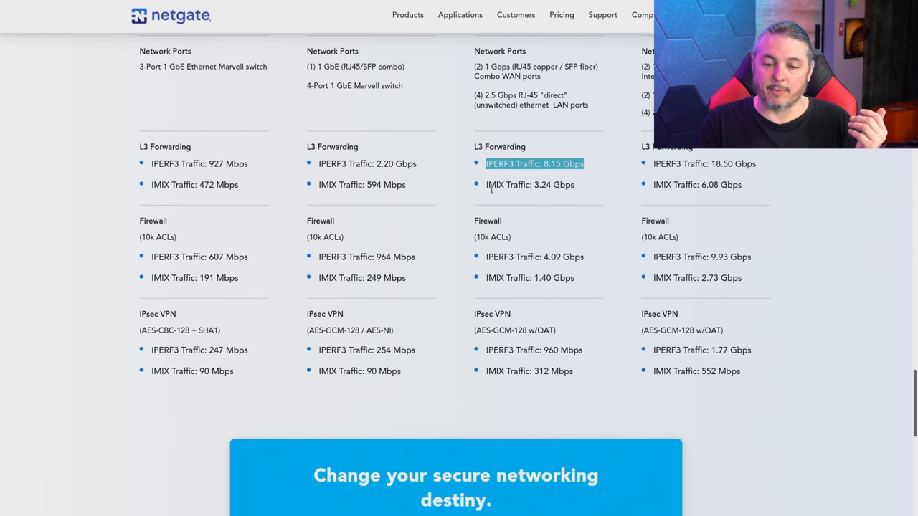
pyautogui.doubleClick(529, 184)
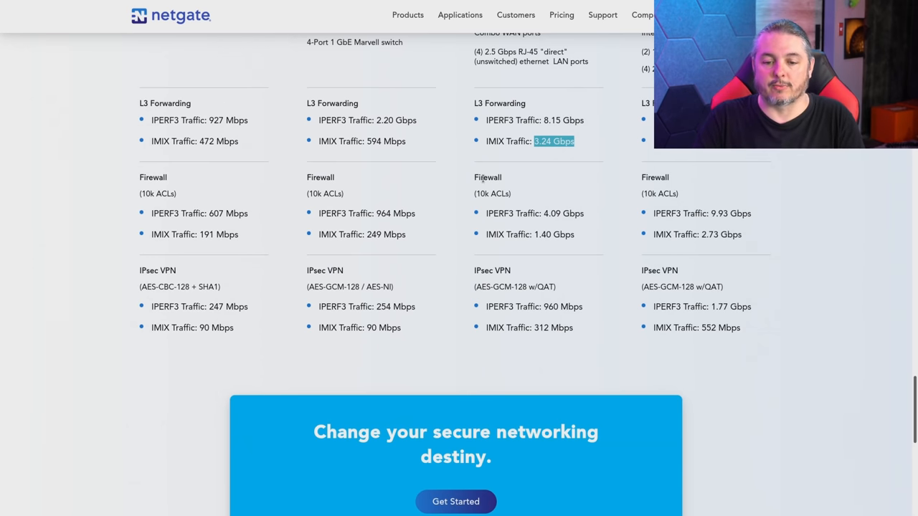
# - Scroll to and highlight the 4100's 960 Mbps IPsec VPN throughput figure
pyautogui.scroll(-3)
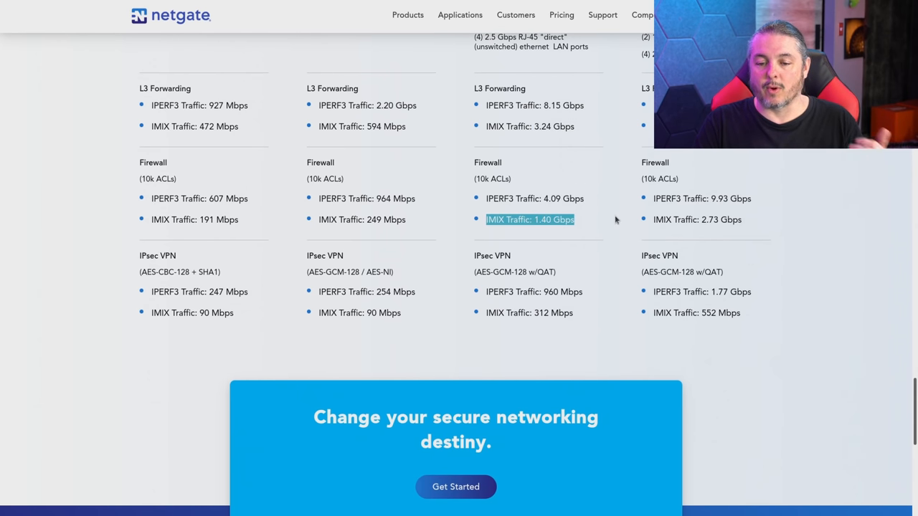
pyautogui.scroll(-3)
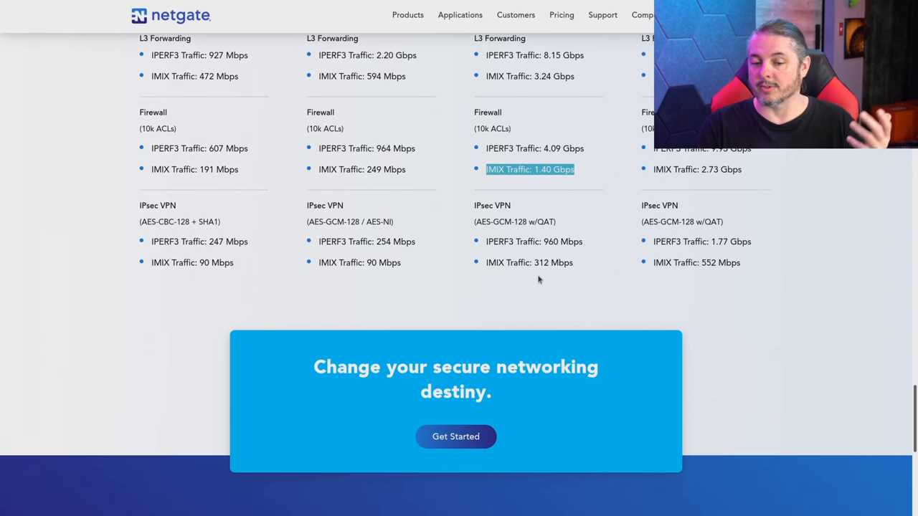
pyautogui.doubleClick(494, 205)
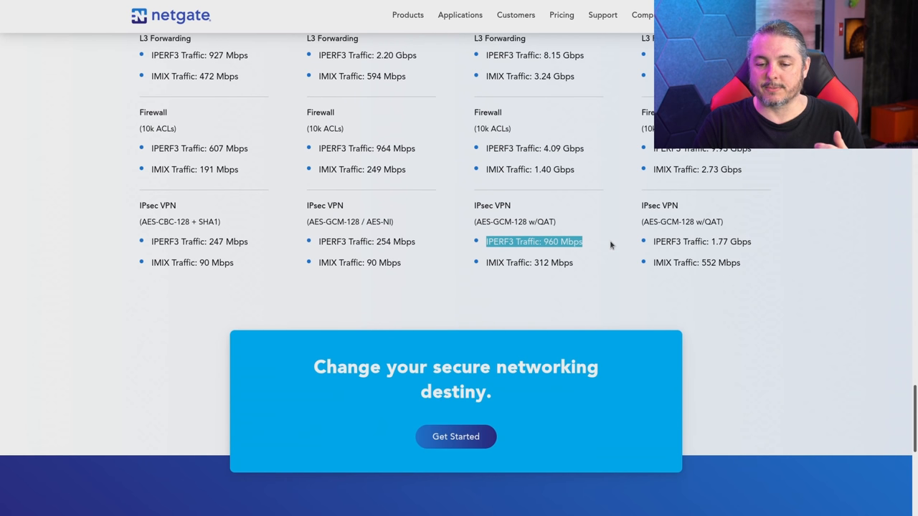
pyautogui.moveTo(611, 228)
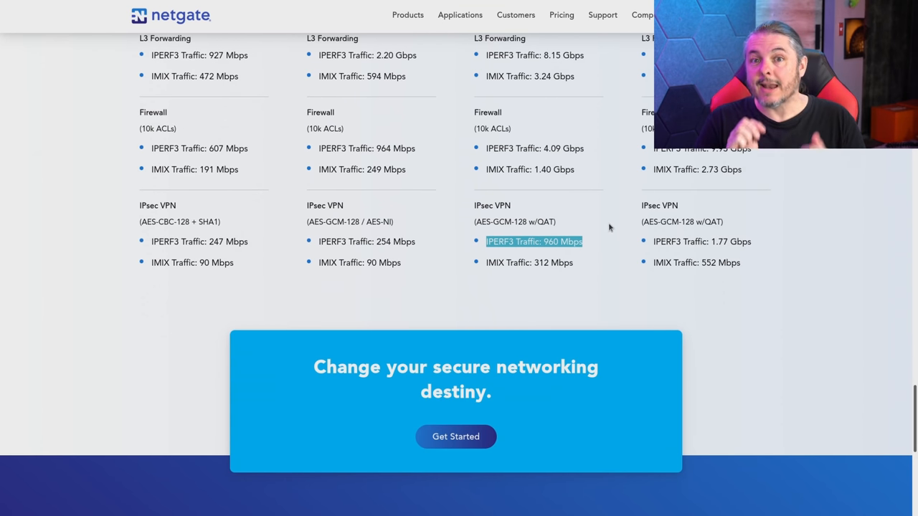
pyautogui.moveTo(553, 273)
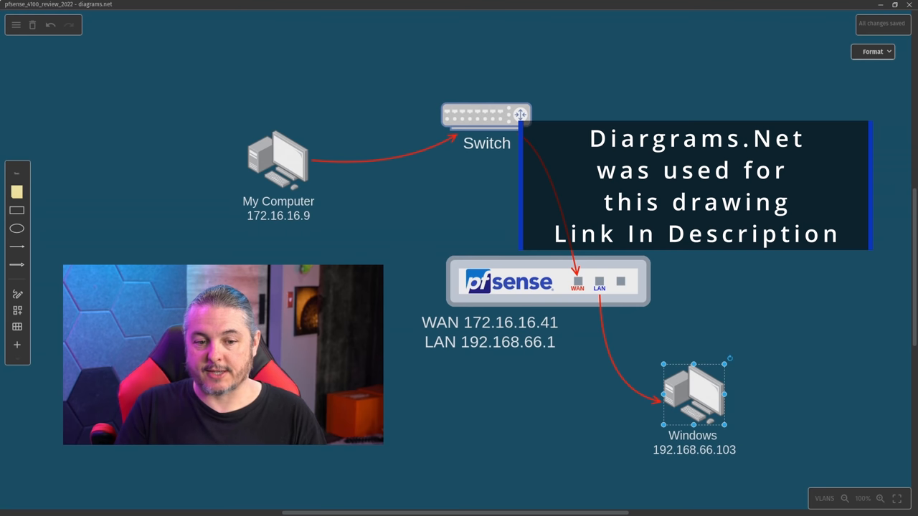
pyautogui.click(278, 158)
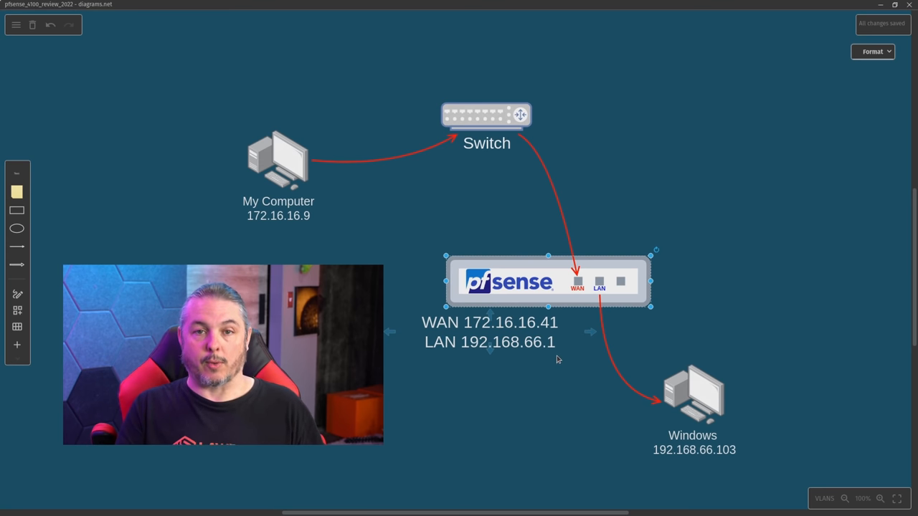
pyautogui.moveTo(482, 178)
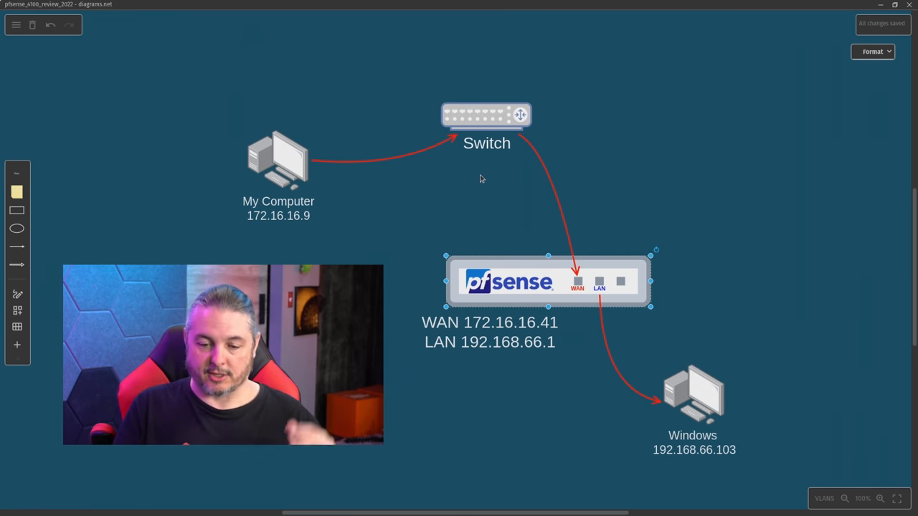
pyautogui.click(692, 395)
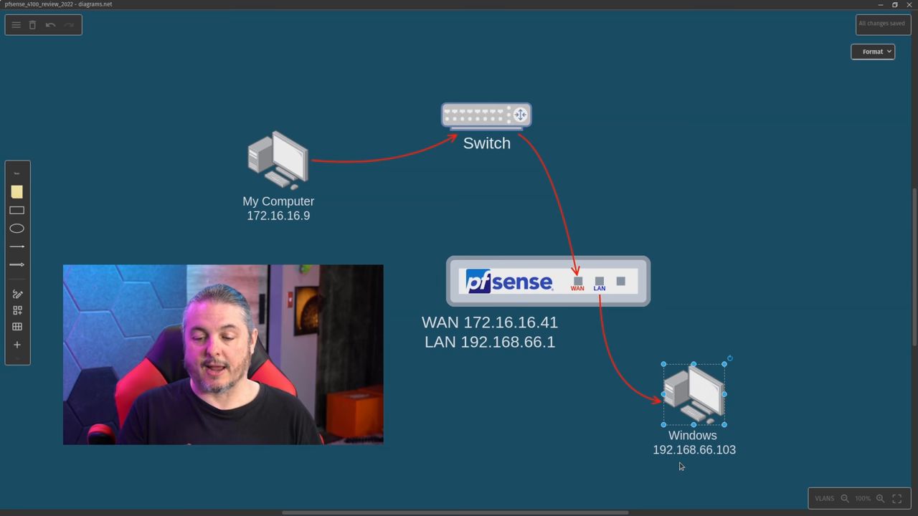
pyautogui.click(491, 332)
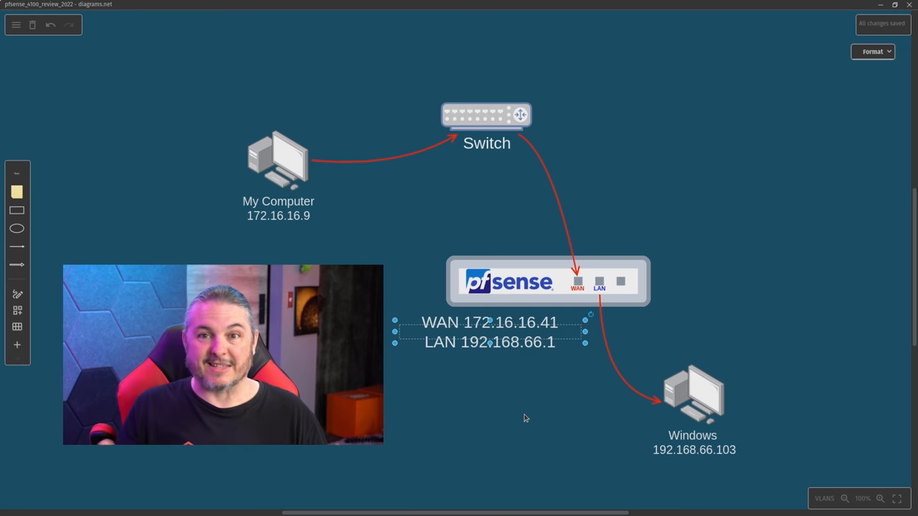
pyautogui.moveTo(359, 212)
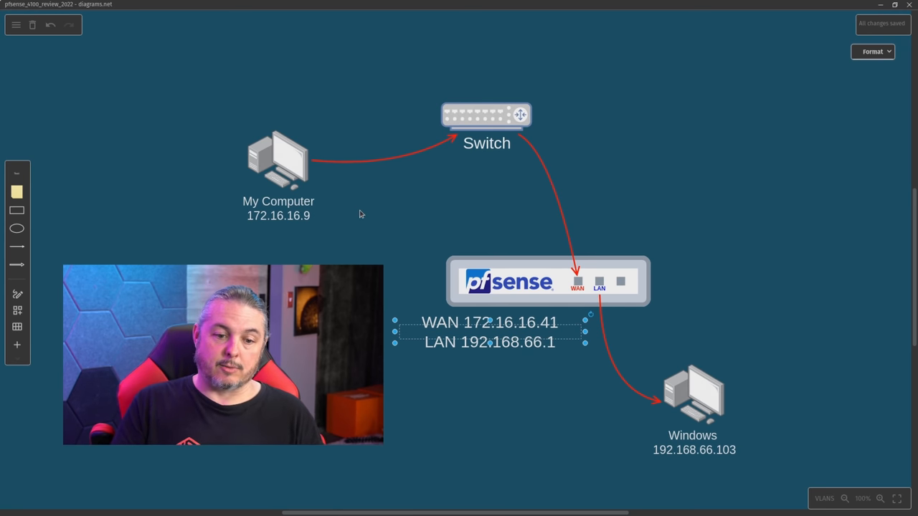
pyautogui.click(279, 158)
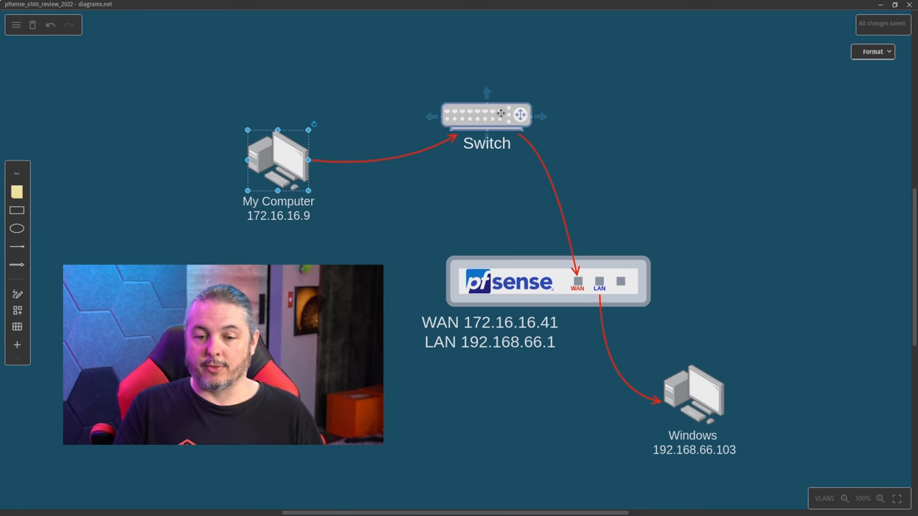
pyautogui.click(693, 393)
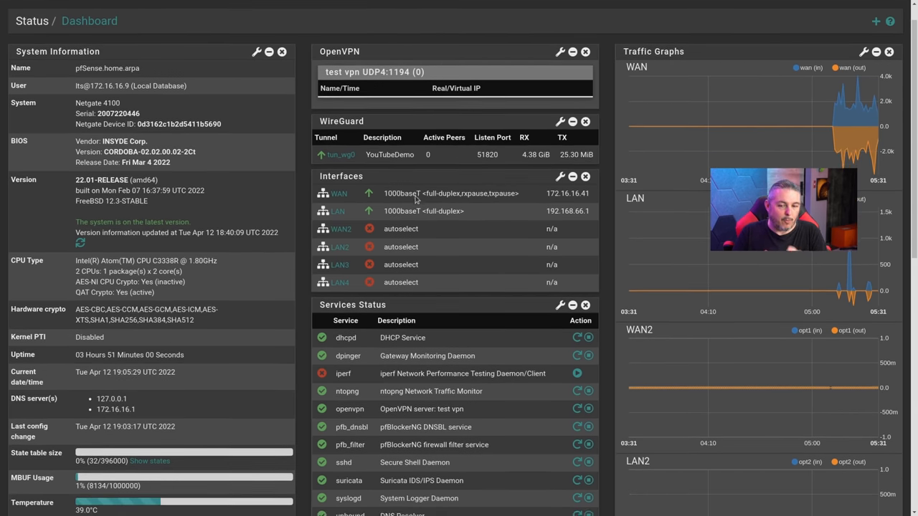
# - Scroll through the Suricata, pfBlockerNG and interface statistics widgets, then show the Diagnostics menu
pyautogui.scroll(-3)
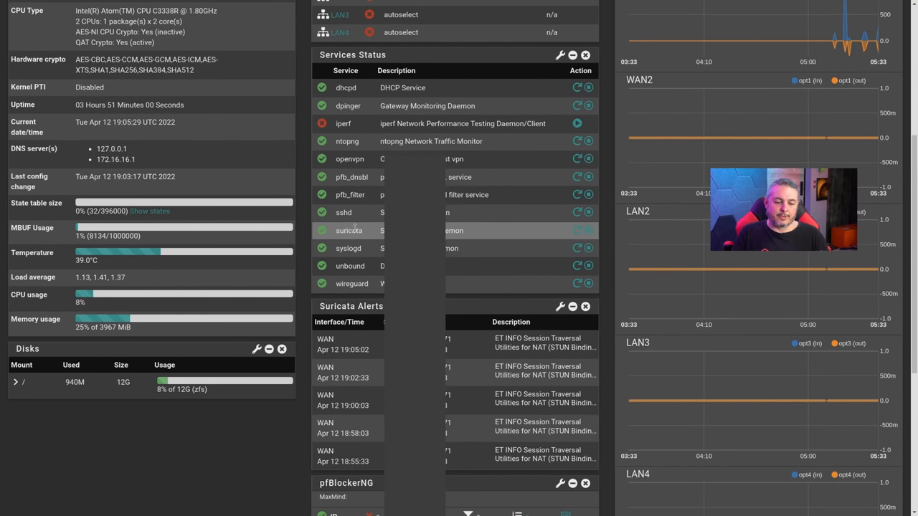
pyautogui.scroll(-3)
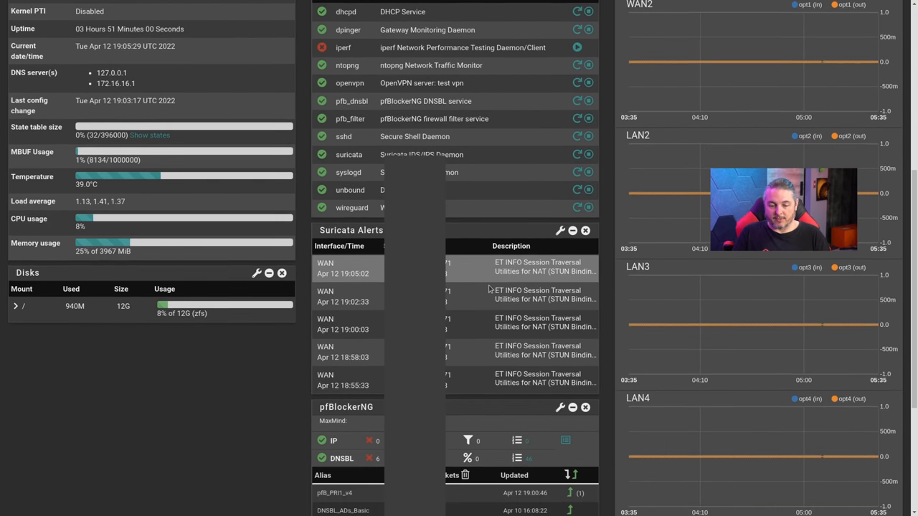
pyautogui.scroll(-3)
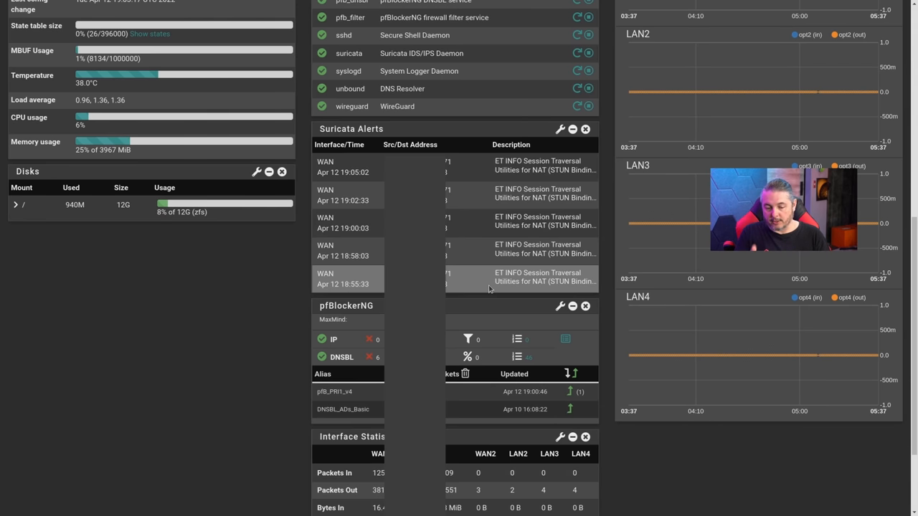
pyautogui.scroll(3)
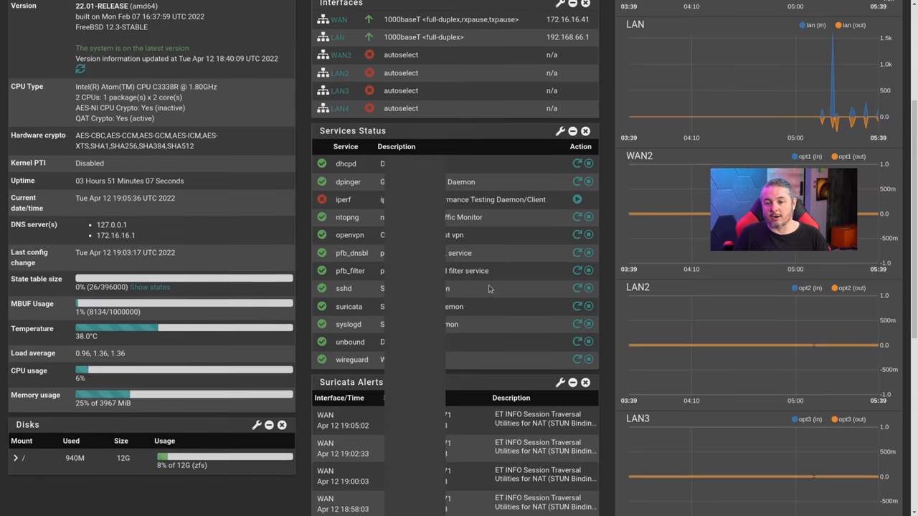
pyautogui.click(551, 12)
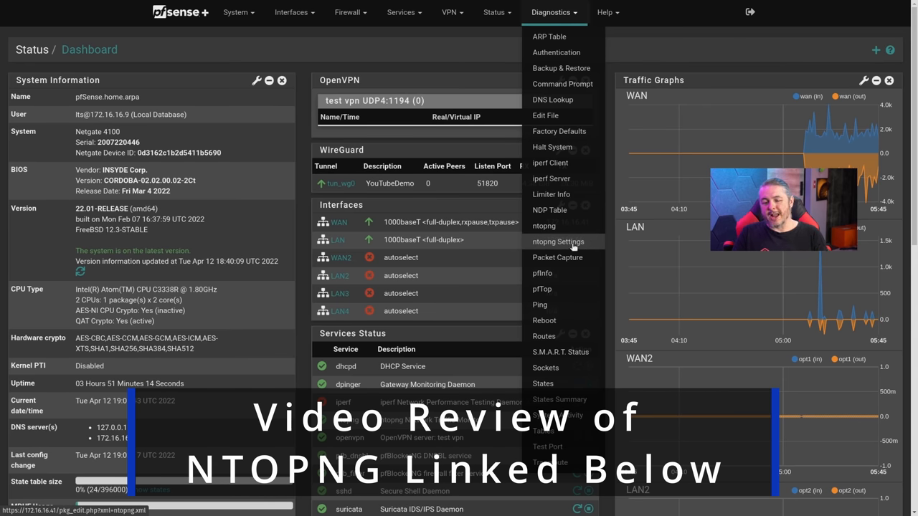
pyautogui.click(560, 241)
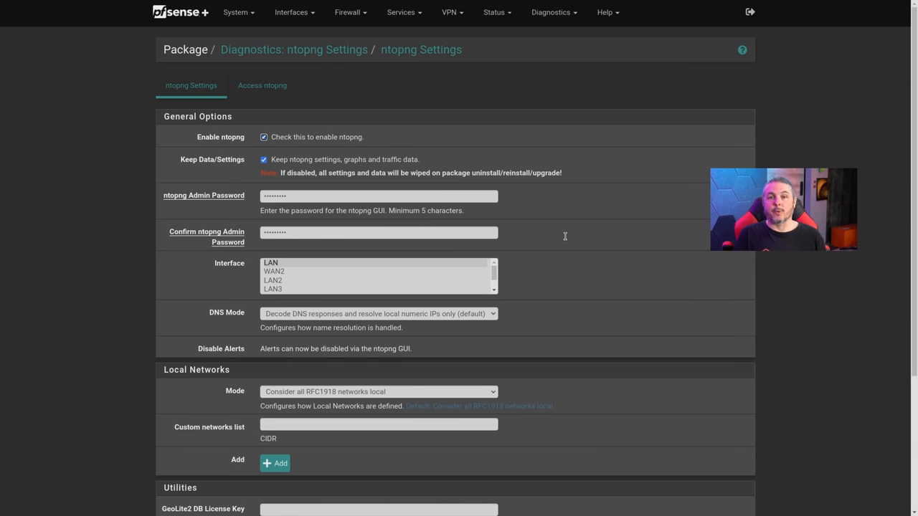
pyautogui.moveTo(373, 81)
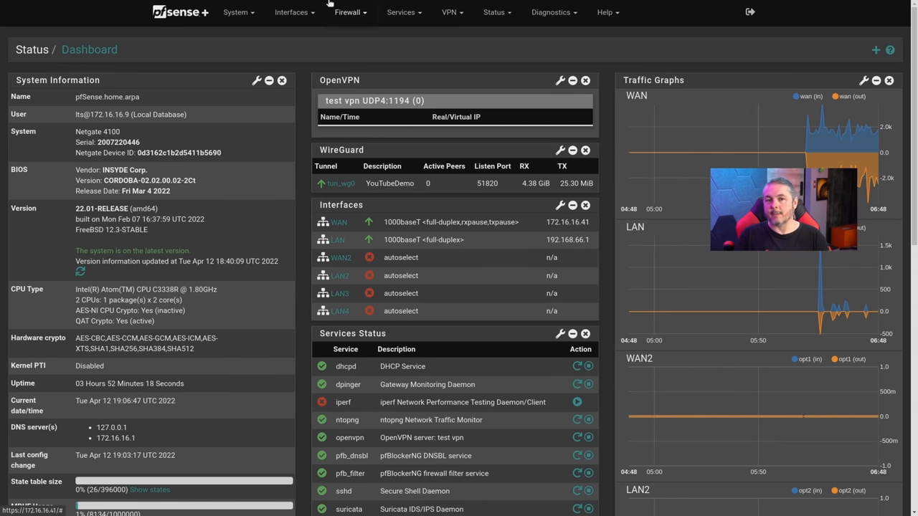
pyautogui.scroll(-3)
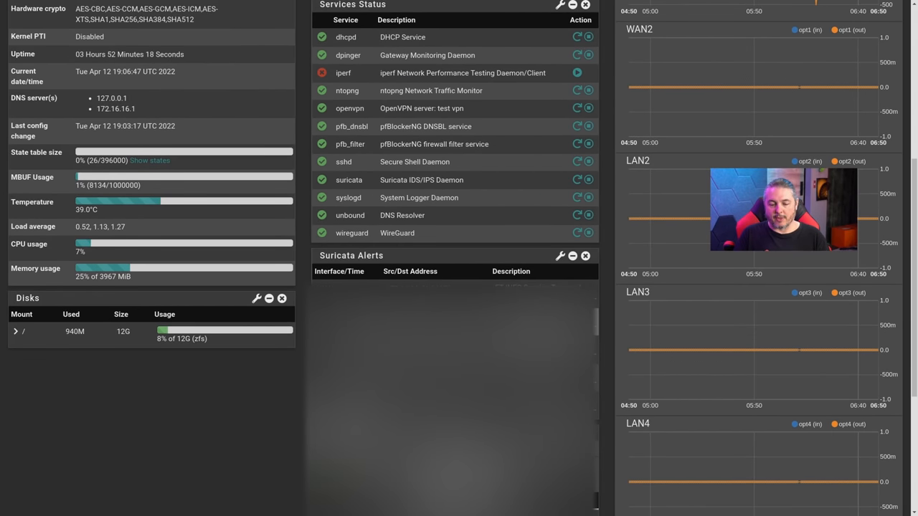
pyautogui.scroll(3)
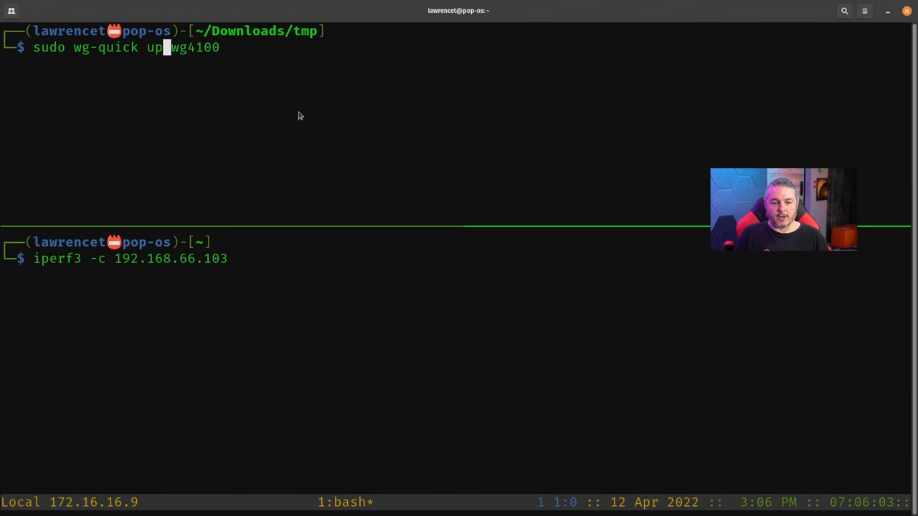
# - Bring up the wg4100 WireGuard tunnel and list its interface and peer details with sudo wg show
pyautogui.press('Return')
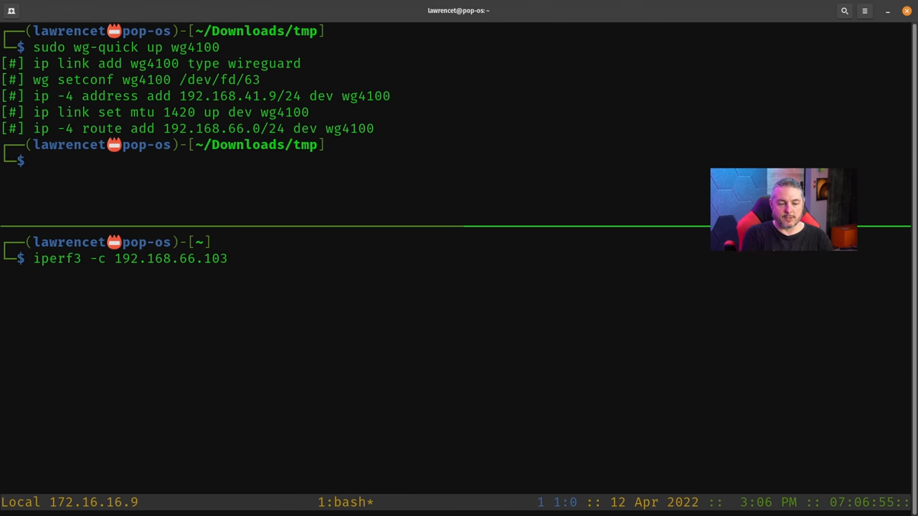
pyautogui.write('sudo wg')
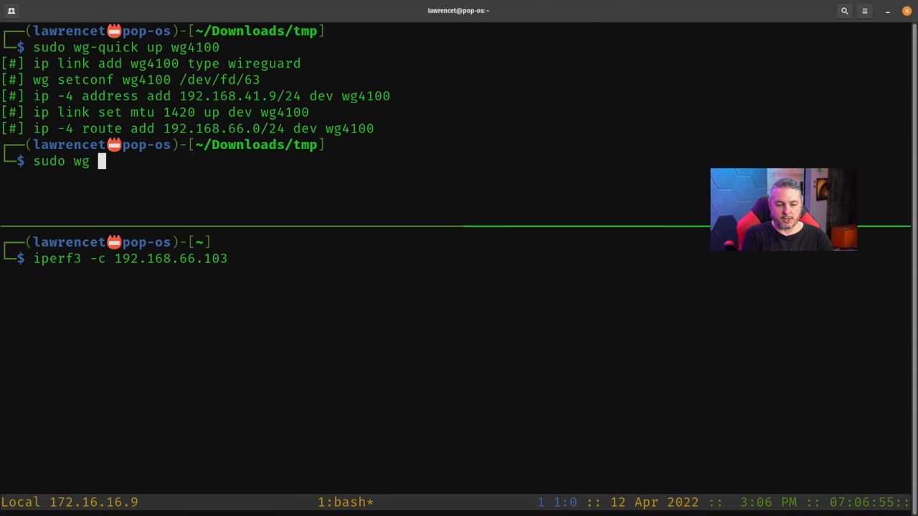
pyautogui.write('show')
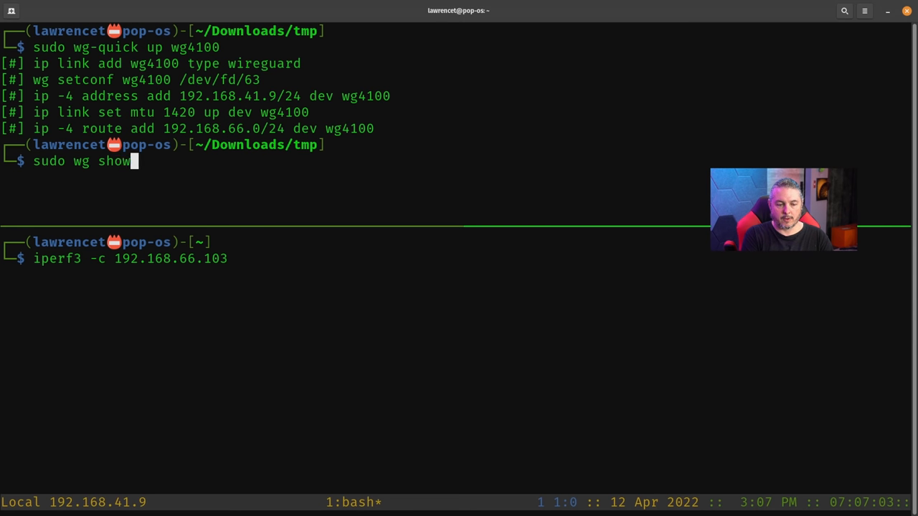
pyautogui.press('Return')
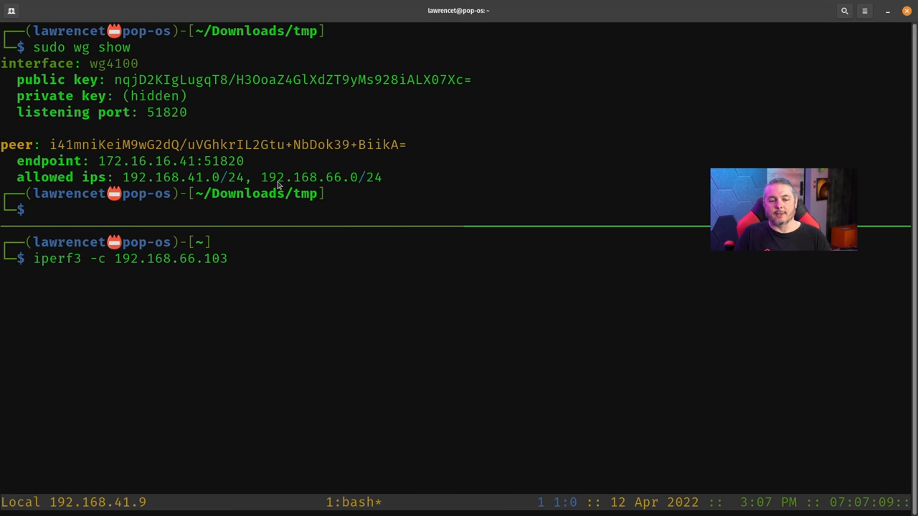
pyautogui.moveTo(80, 284)
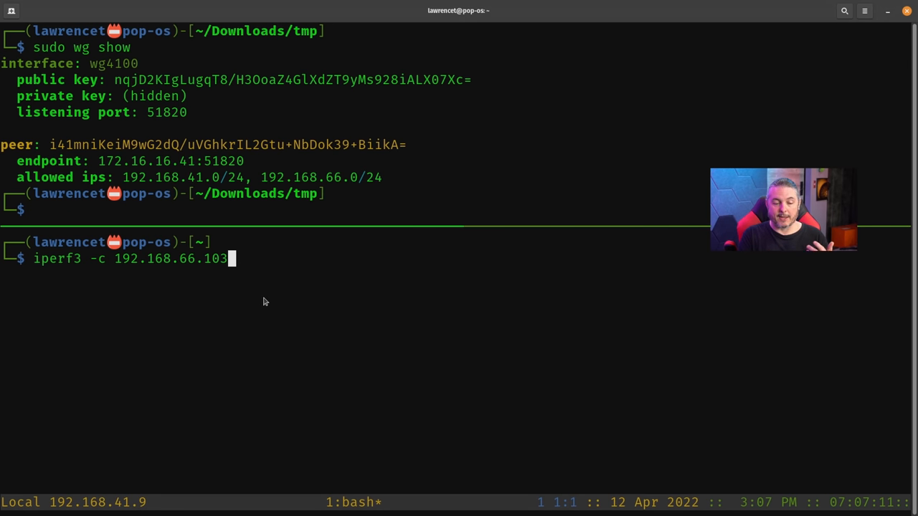
# - Run iperf3 -c 192.168.66.103 through the tunnel, reporting about 852 Mbits/sec
pyautogui.press('Return')
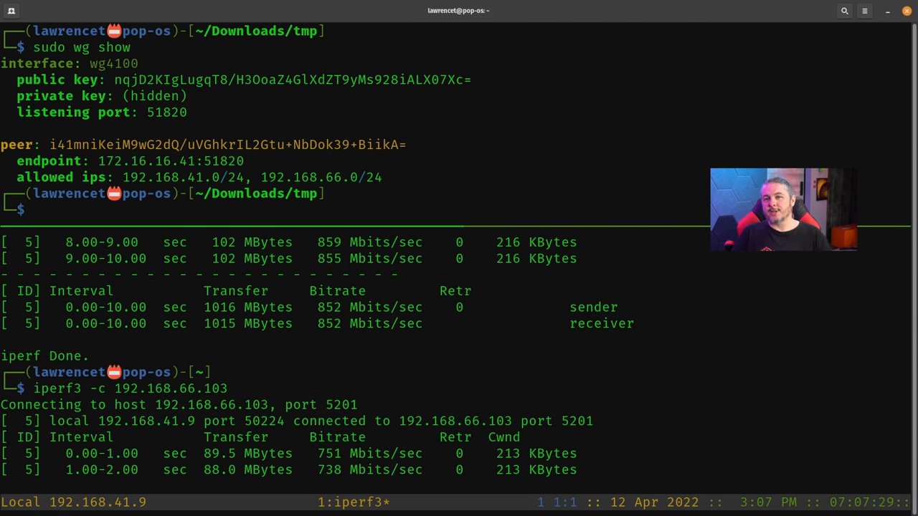
pyautogui.scroll(-3)
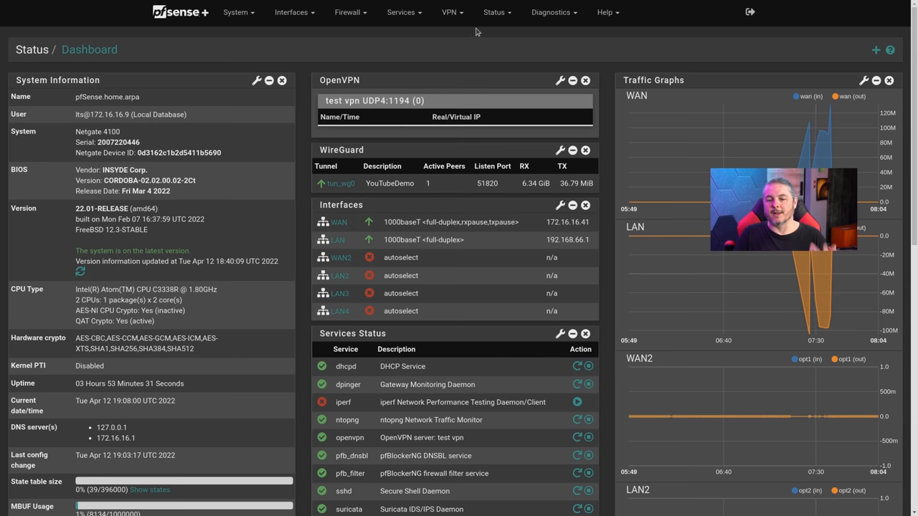
# - Navigate via Diagnostics to the ntopng Settings page, where ntopng is not yet enabled
pyautogui.click(494, 11)
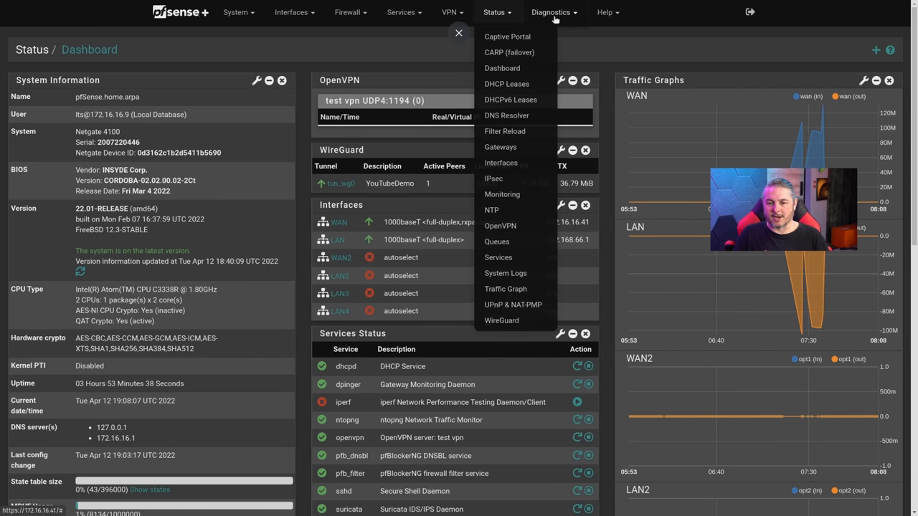
pyautogui.click(553, 12)
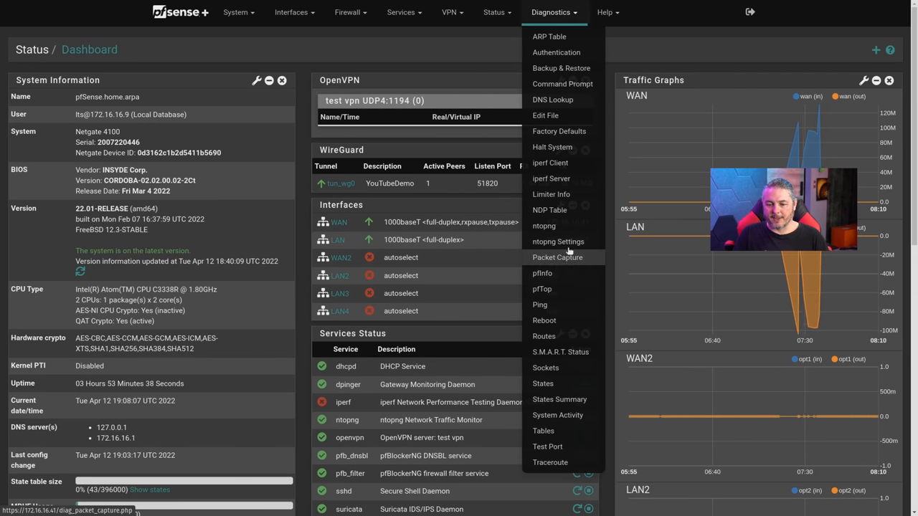
pyautogui.click(558, 241)
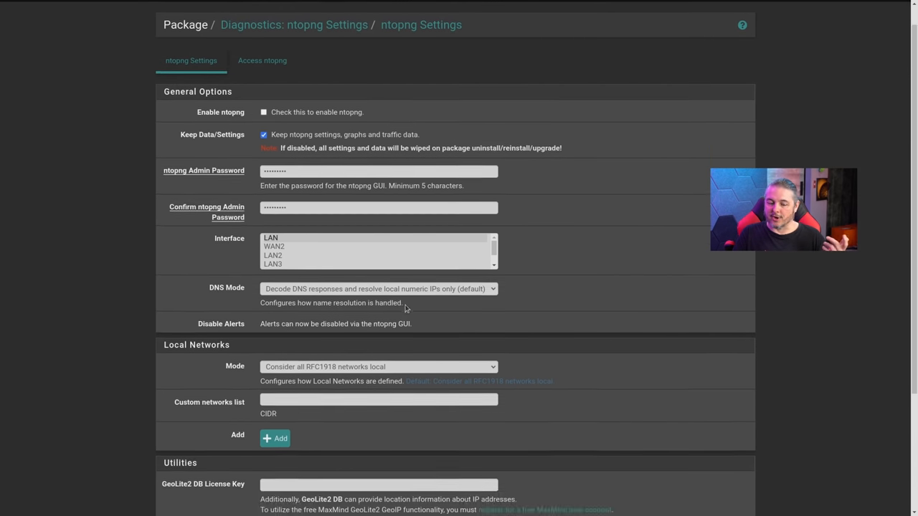
pyautogui.scroll(-3)
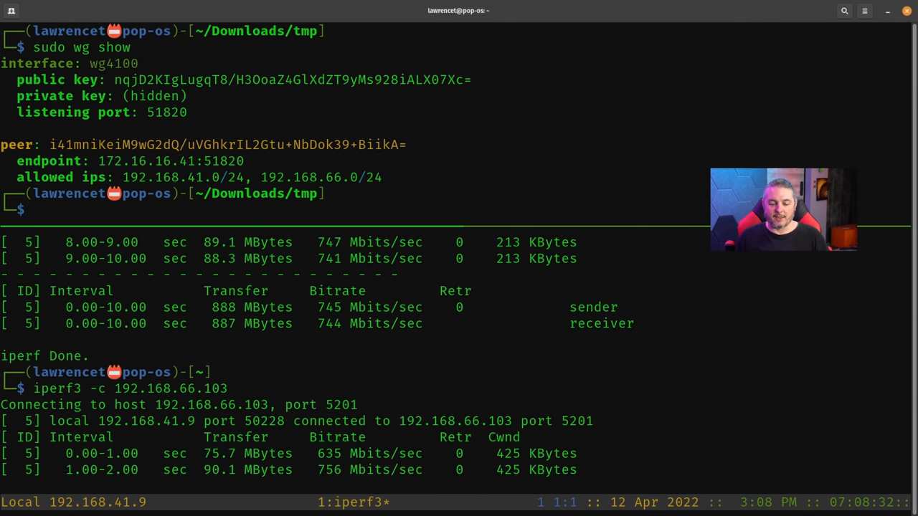
# - Run iperf3 -c 192.168.66.103 -P 20 for a 20-stream test summing about 857 Mbits/sec
pyautogui.scroll(-3)
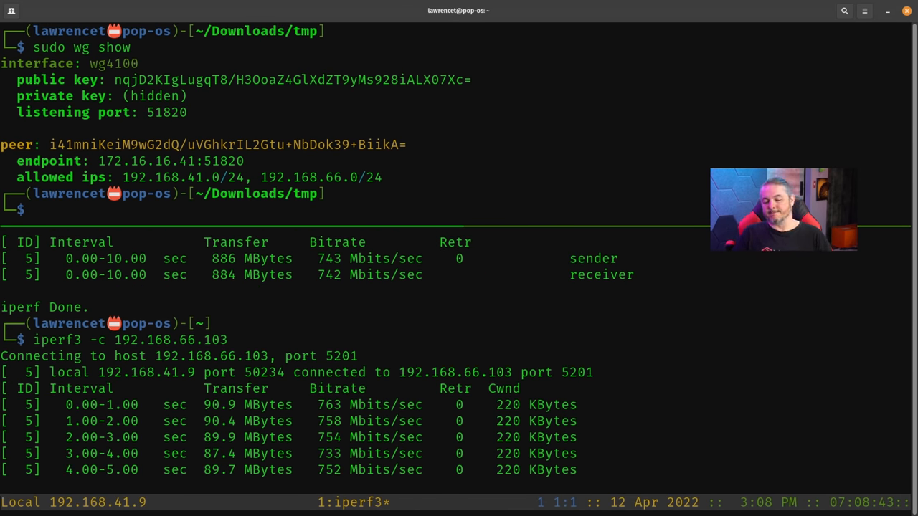
pyautogui.scroll(-3)
pyautogui.write('iperf3 -c 192.168.66.103')
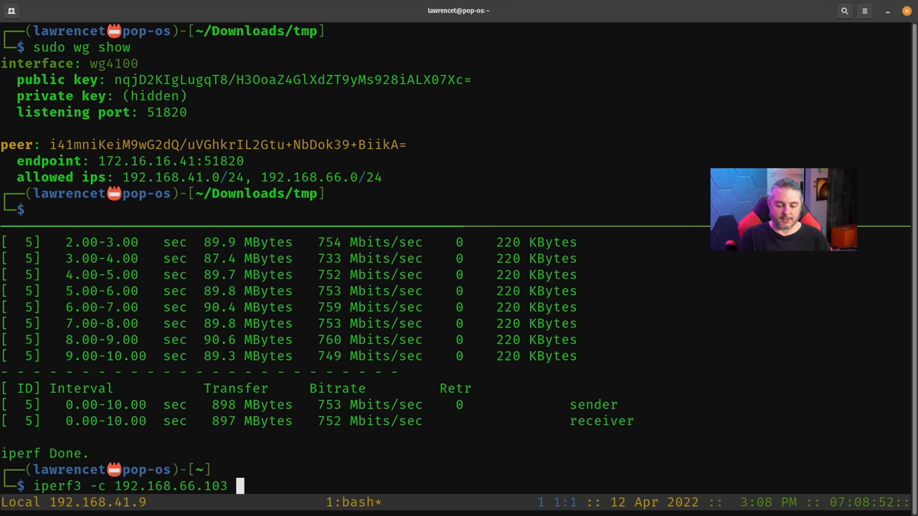
pyautogui.write('-P 20')
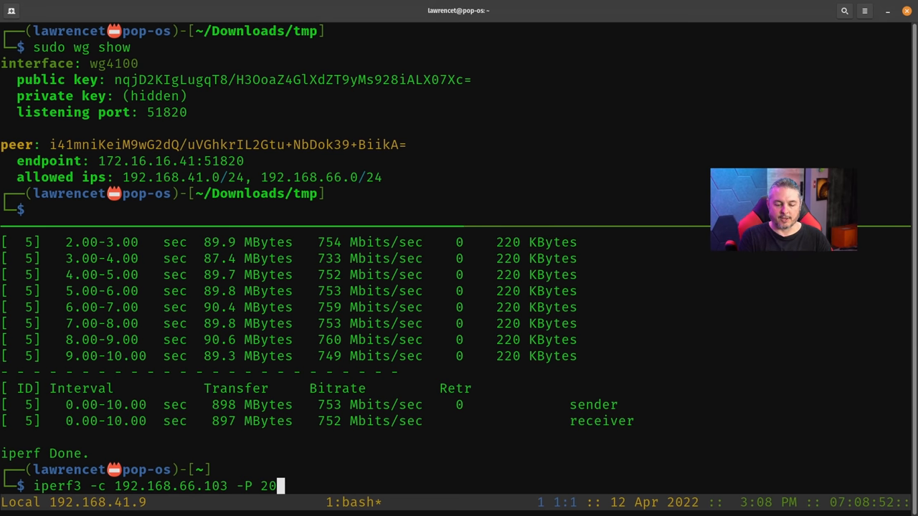
pyautogui.press('Return')
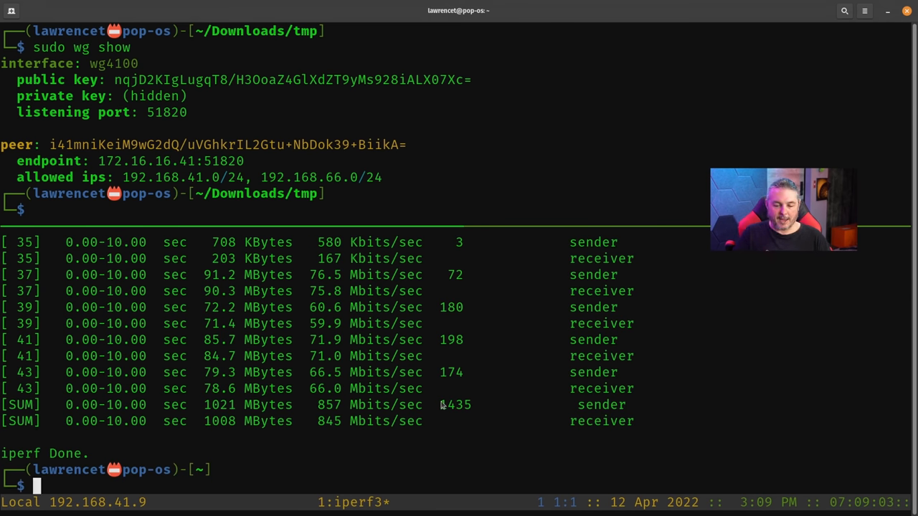
# - Rerun the single-stream iperf3 test and read bitrate summaries near 854 Mbits/sec
pyautogui.write('iperf3 -c 192.168.66.103 -P')
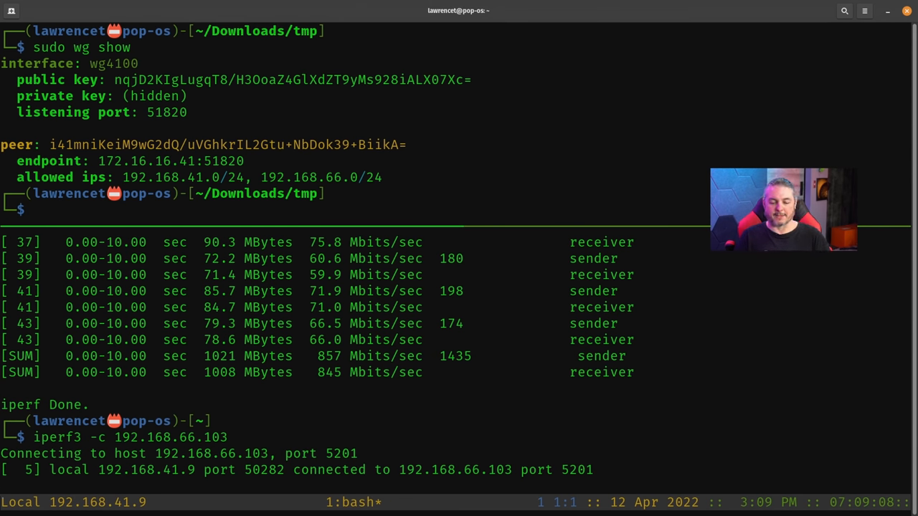
pyautogui.scroll(-3)
pyautogui.write('iperf3 -c 192.168.66.103')
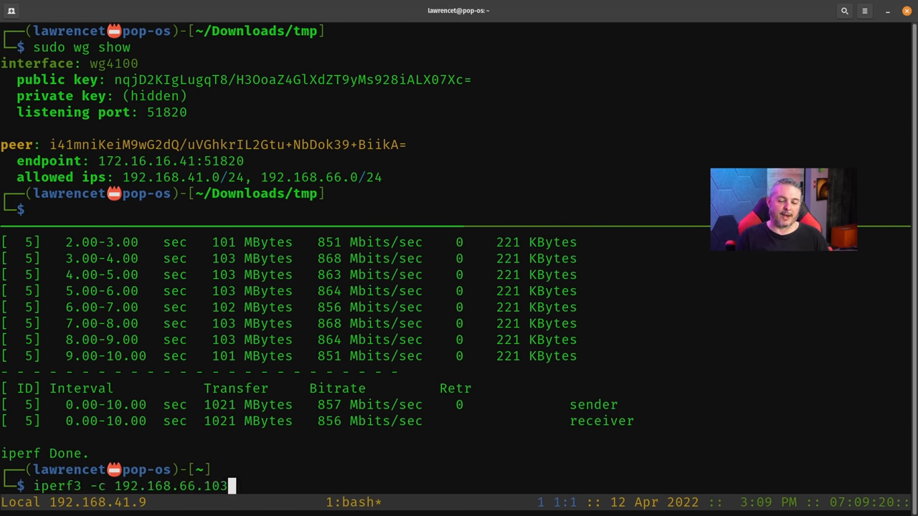
pyautogui.press('Return')
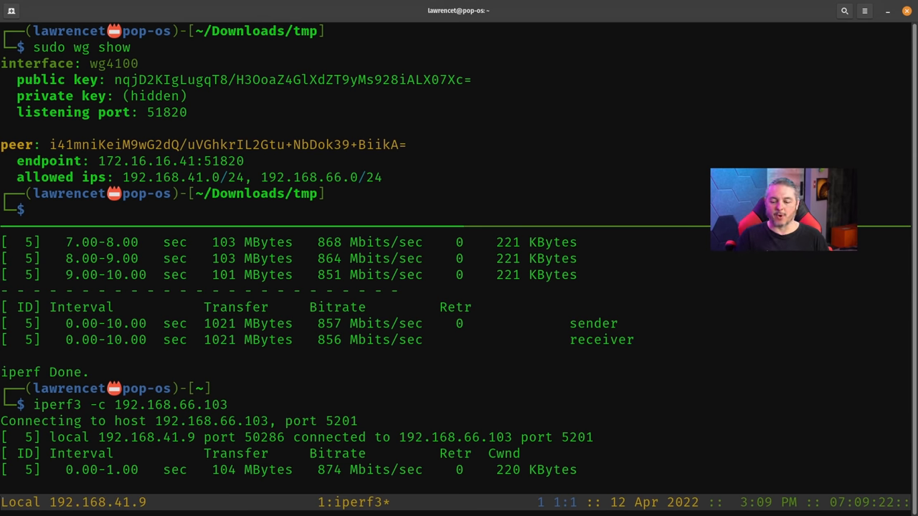
pyautogui.scroll(-3)
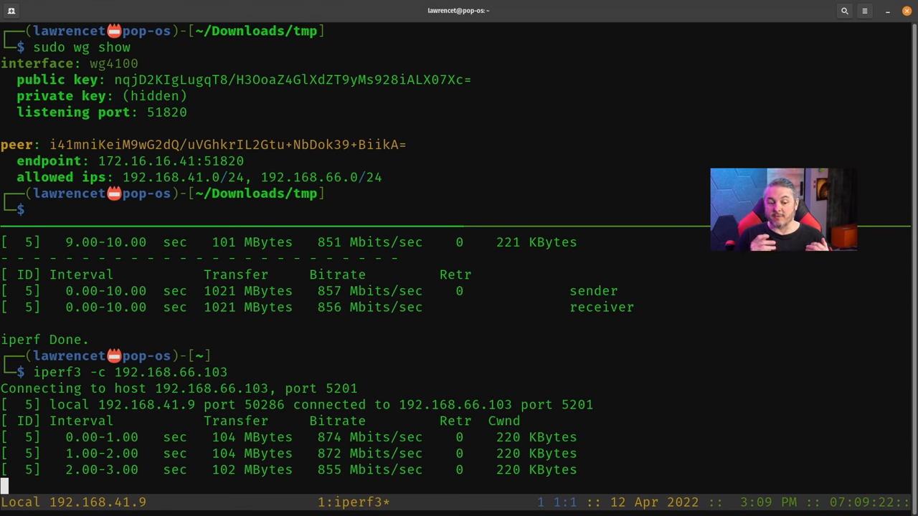
pyautogui.scroll(-3)
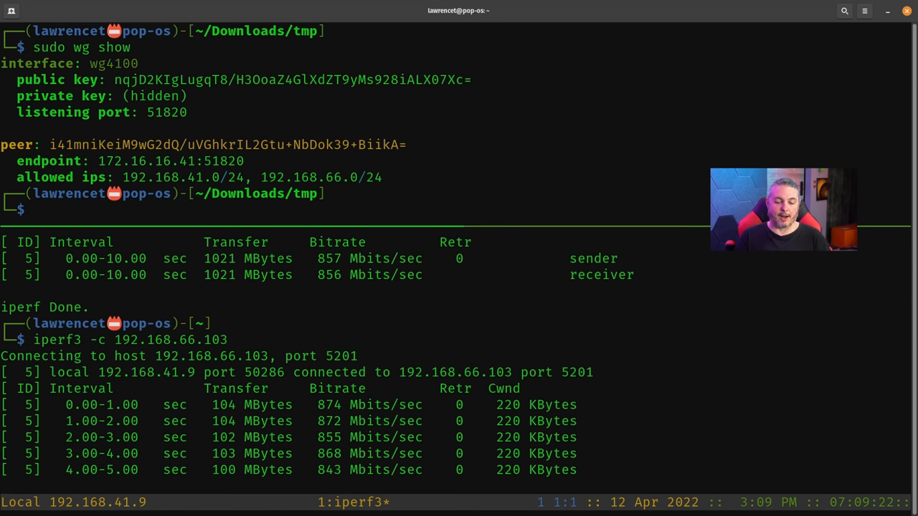
pyautogui.scroll(-3)
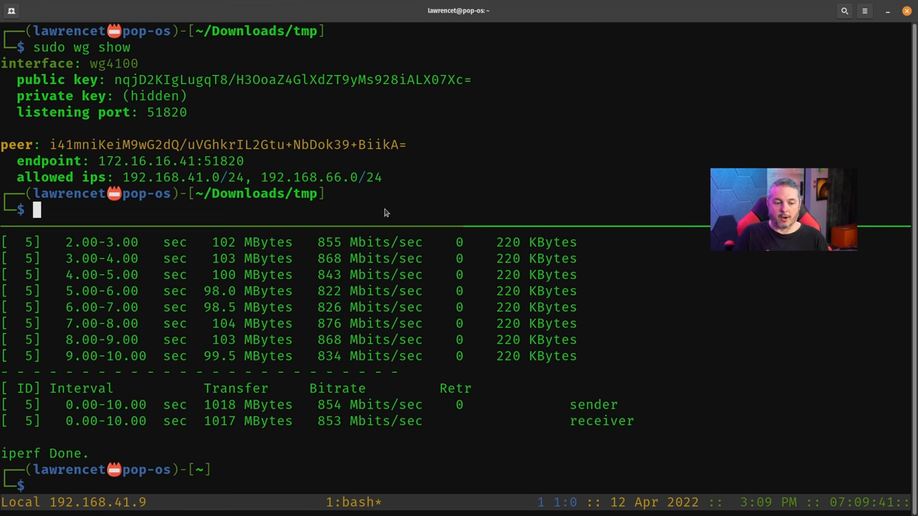
# - Bring the wg4100 WireGuard tunnel down and start the OpenVPN client with the pfSense UDP 1194 config
pyautogui.write('sudo wg-quick up wg410')
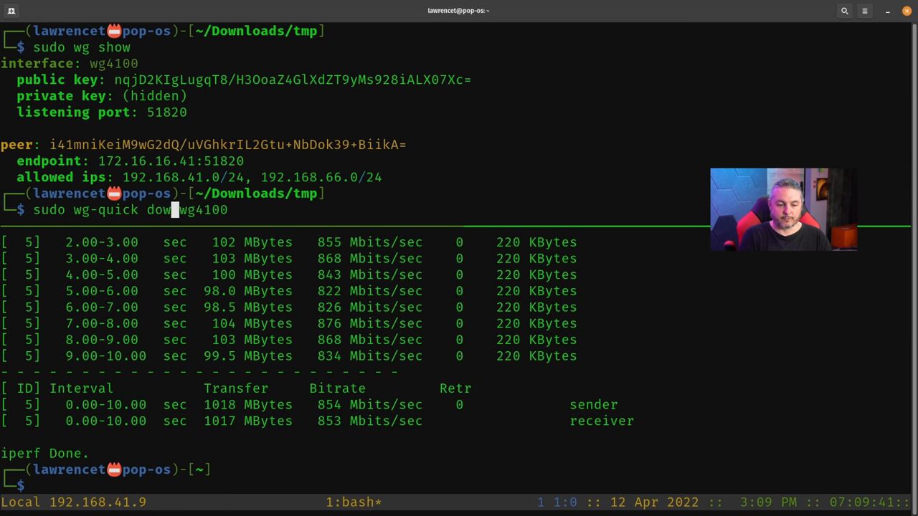
pyautogui.press('Return')
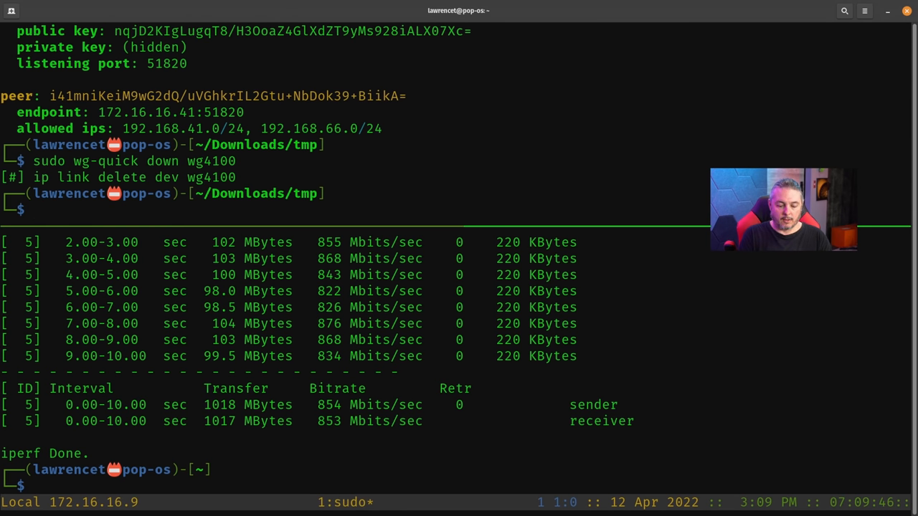
pyautogui.write('sudo openvpn pfSense-UDP4-1194-config.ovpn')
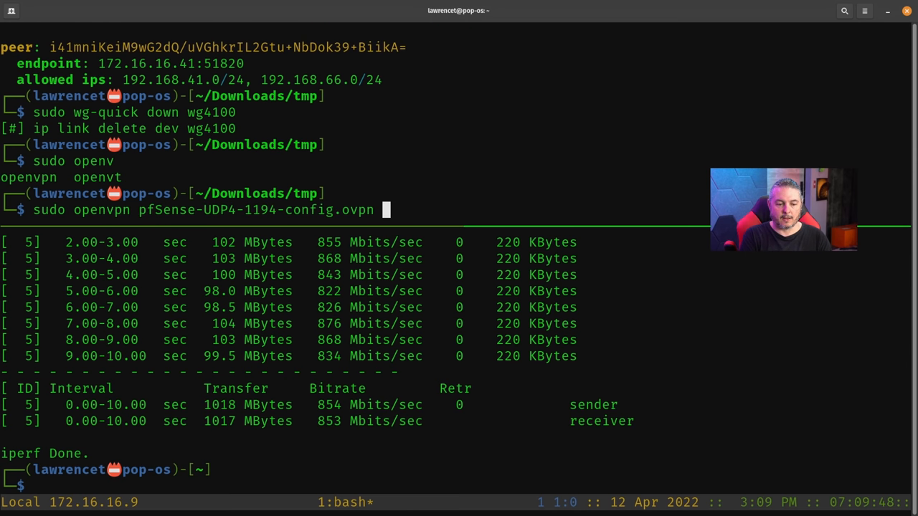
pyautogui.press('Return')
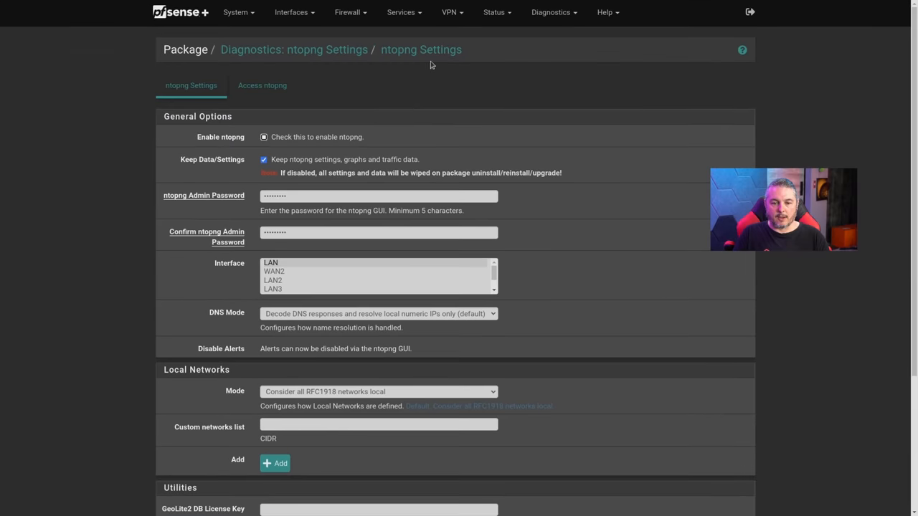
# - Check the OpenVPN status page, confirming one test vpn client using the CHACHA20-POLY1305 cipher
pyautogui.click(451, 11)
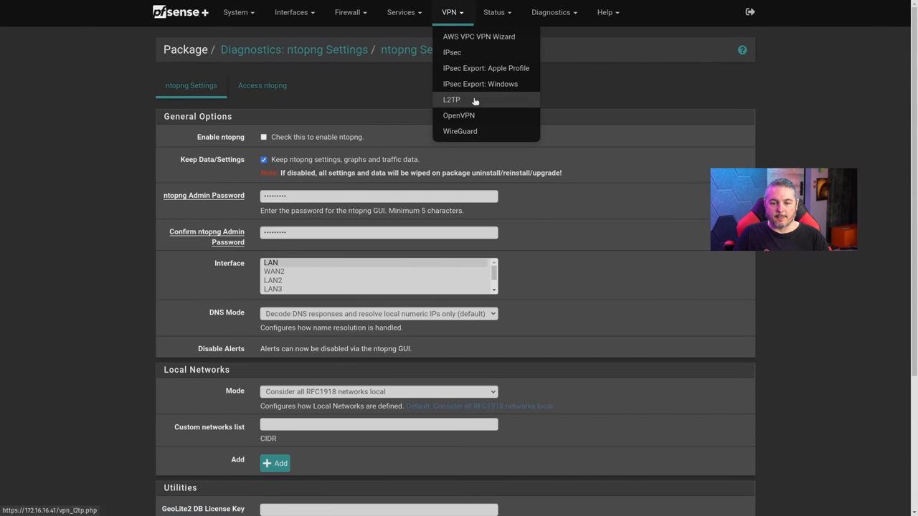
pyautogui.click(459, 115)
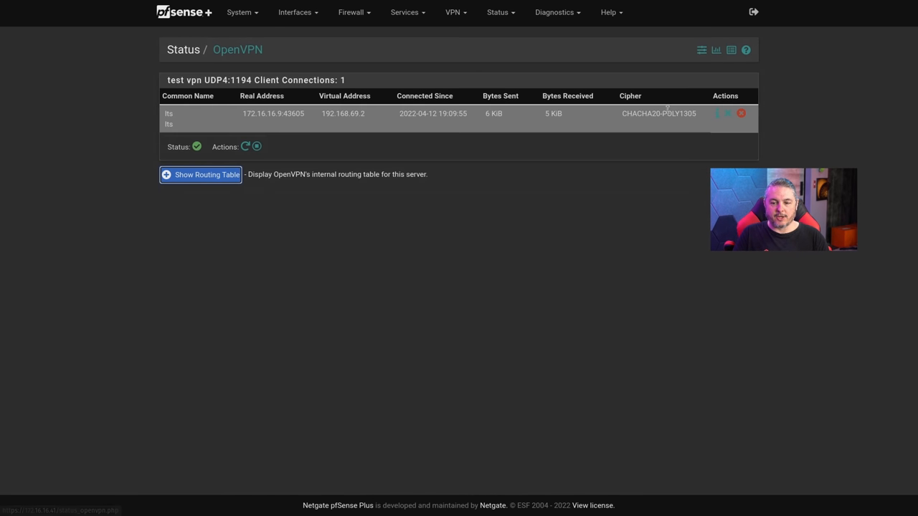
pyautogui.doubleClick(658, 113)
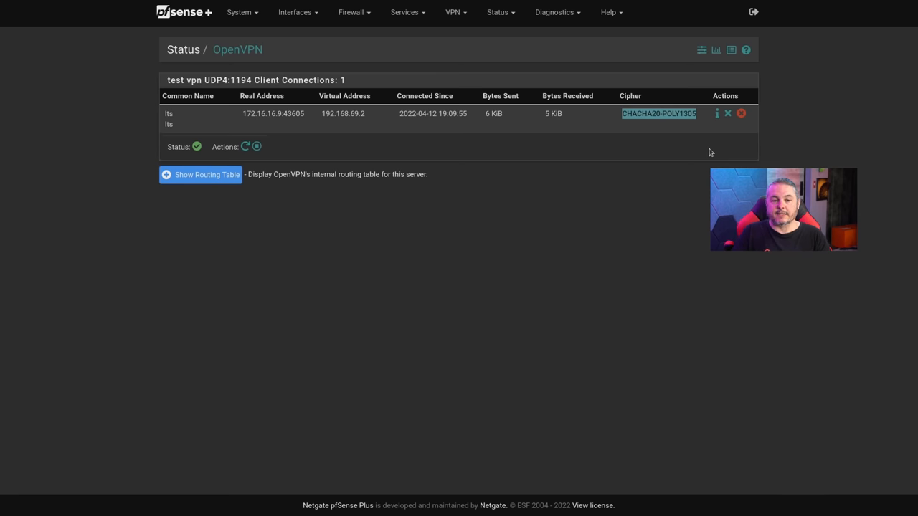
pyautogui.click(241, 12)
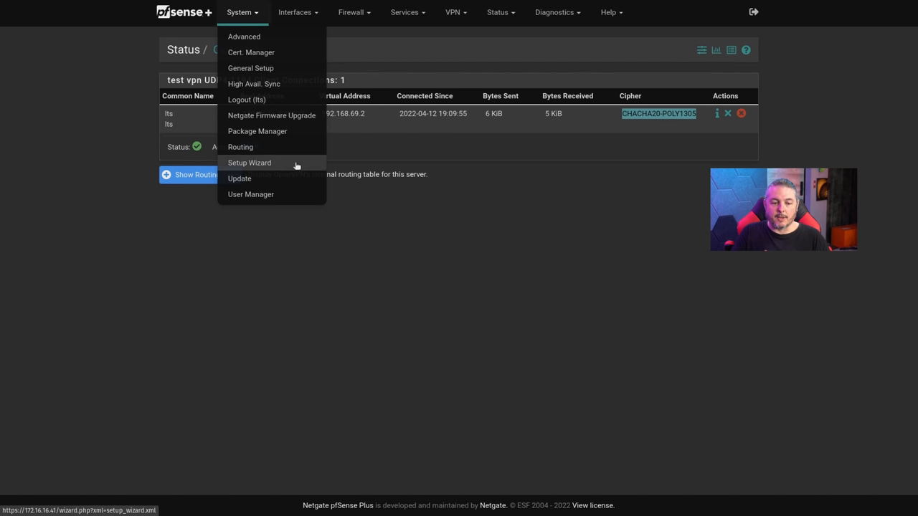
# - Review Advanced Miscellaneous settings showing cryptographic hardware set to Intel QuickAssist (QAT)
pyautogui.click(243, 35)
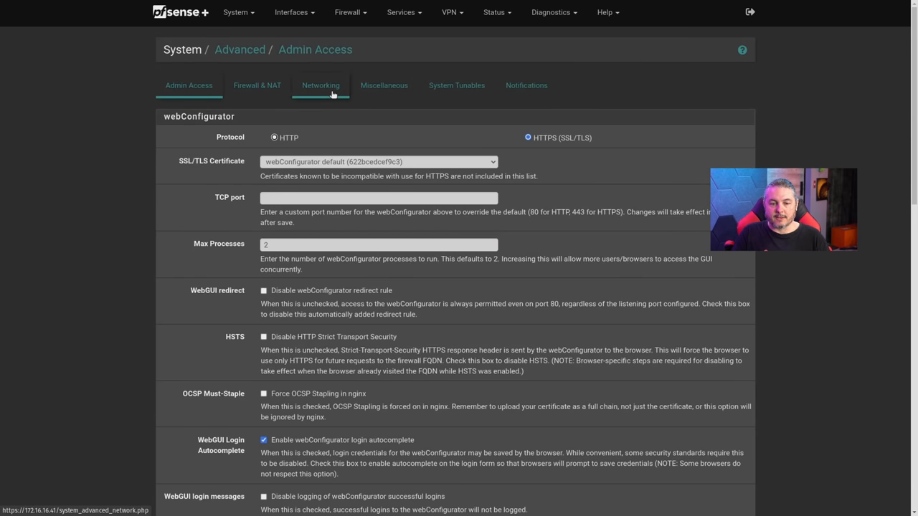
pyautogui.scroll(-3)
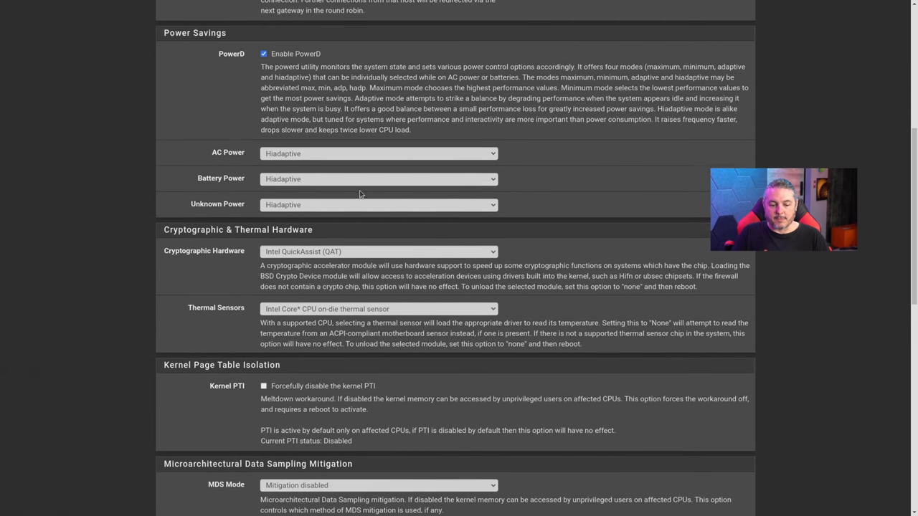
pyautogui.scroll(-3)
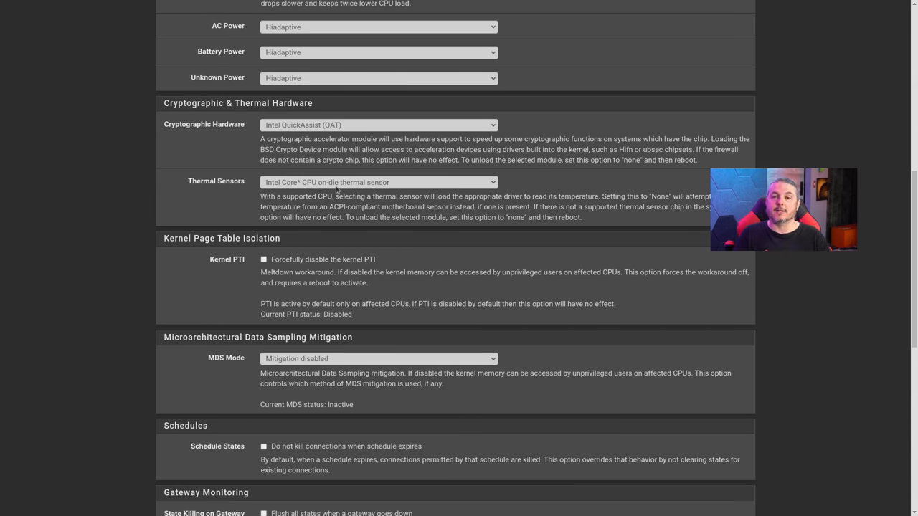
pyautogui.scroll(3)
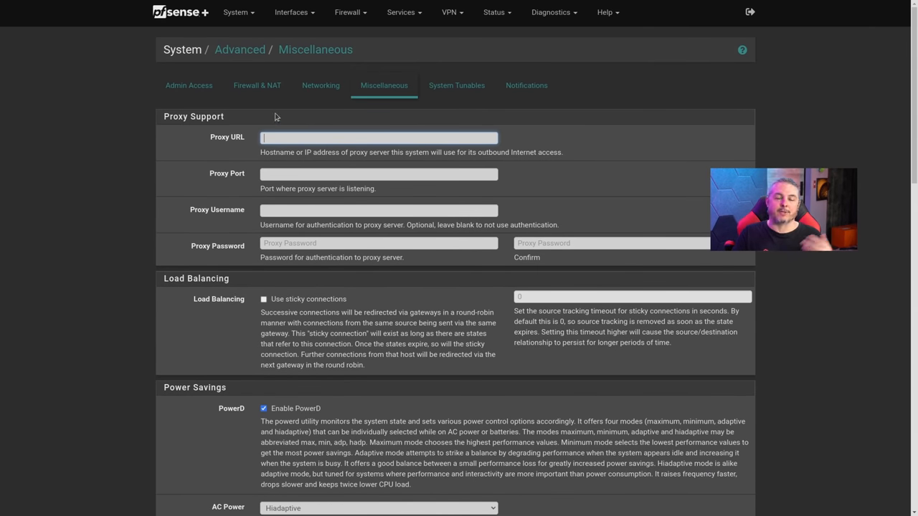
pyautogui.moveTo(214, 106)
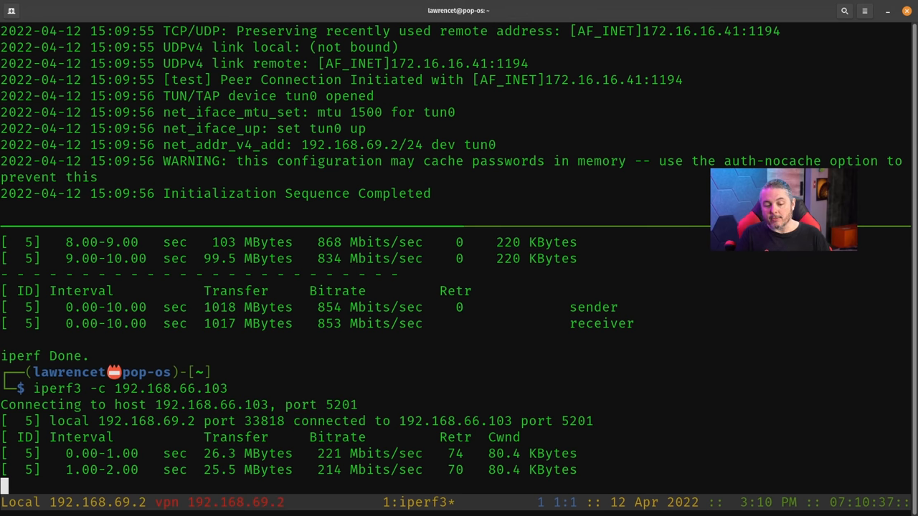
# - Review the OpenVPN iperf run at about 205 Mbits/sec, then show all open windows
pyautogui.scroll(-3)
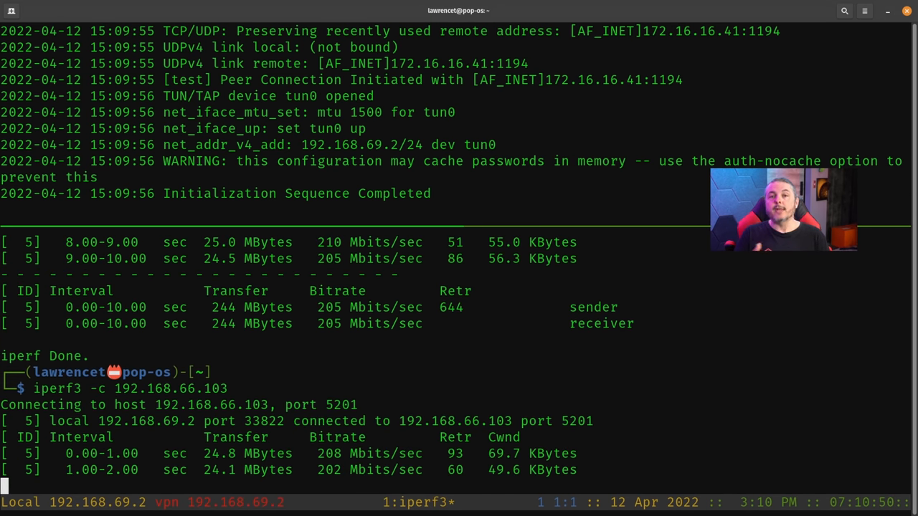
pyautogui.scroll(-3)
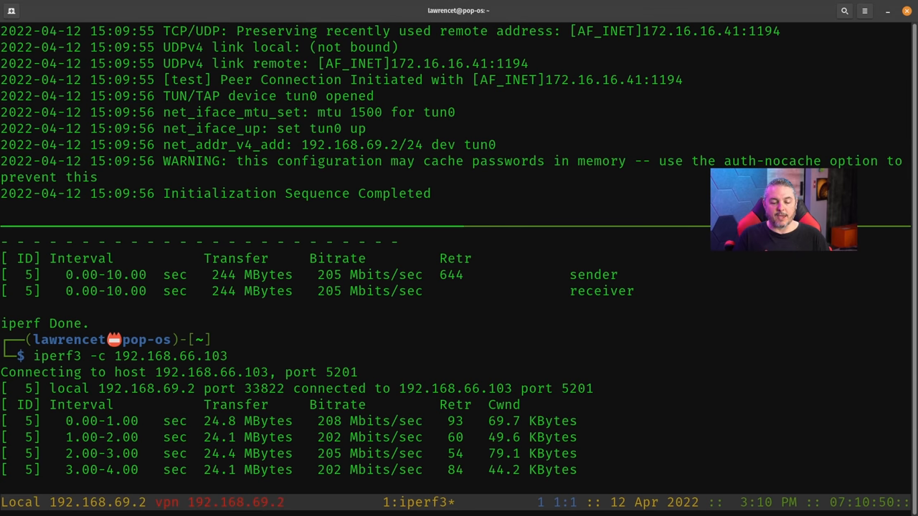
pyautogui.scroll(-3)
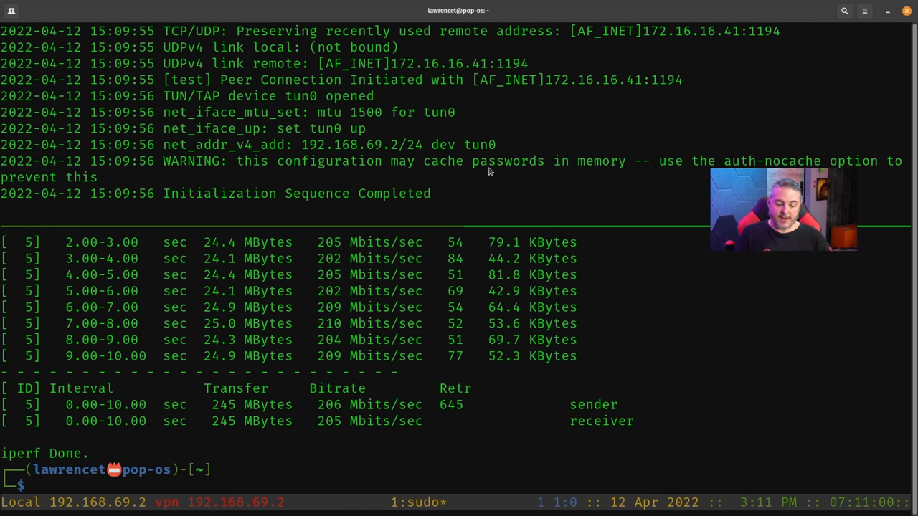
pyautogui.press('ctrl+c')
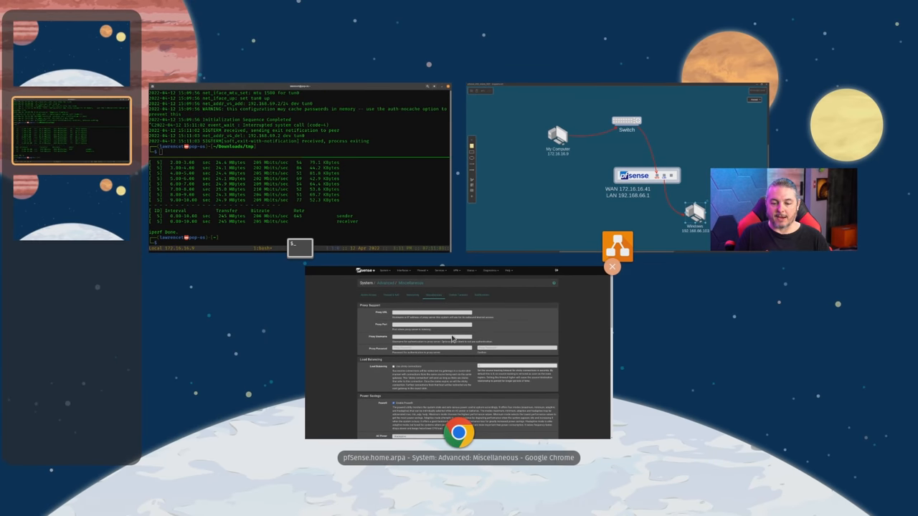
# - View the test vpn server's allowed ciphers, CHACHA20-POLY1305 and AES-256-GCM, then return to the terminal
pyautogui.click(453, 12)
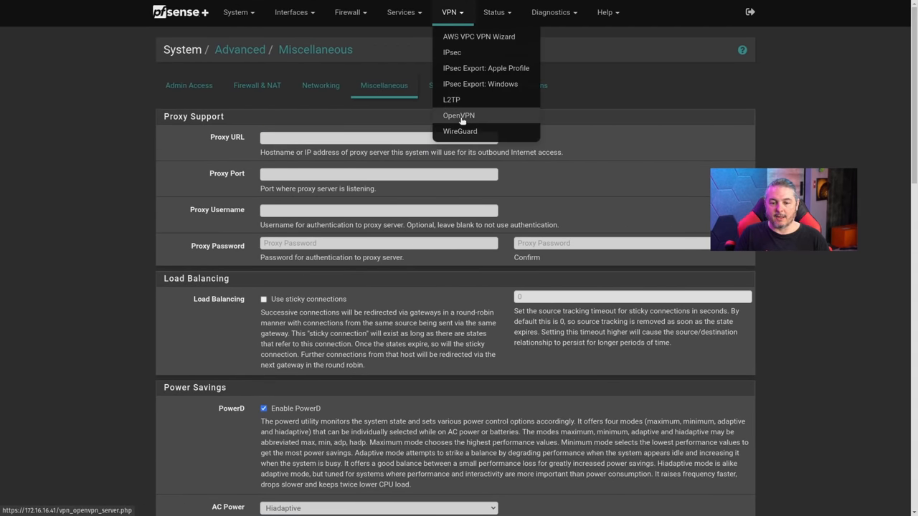
pyautogui.click(458, 115)
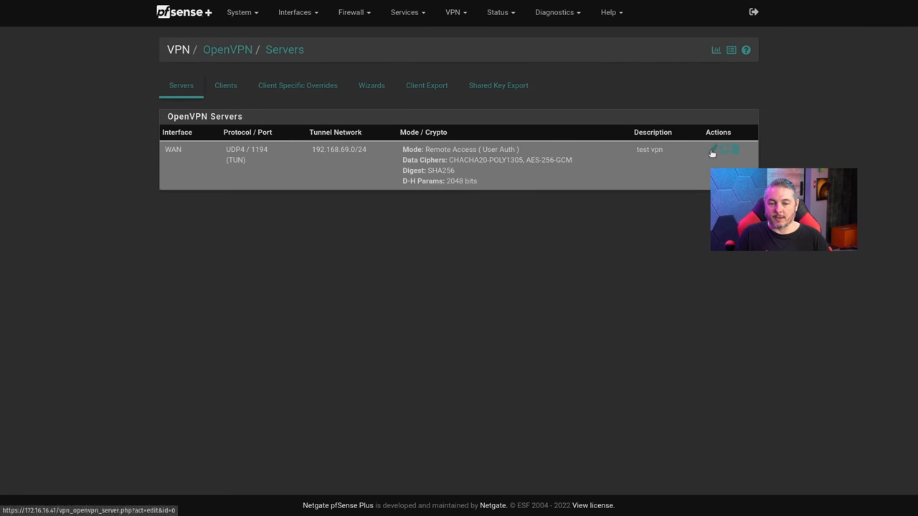
pyautogui.click(714, 152)
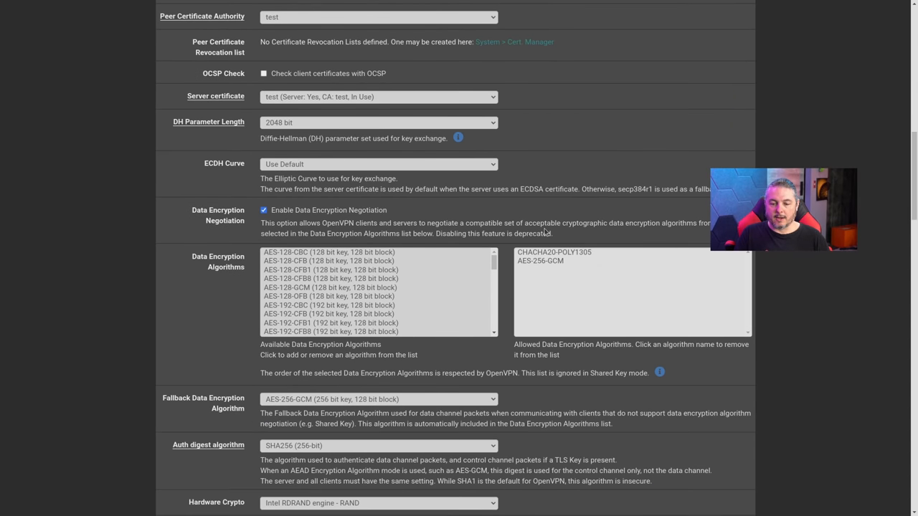
pyautogui.moveTo(536, 265)
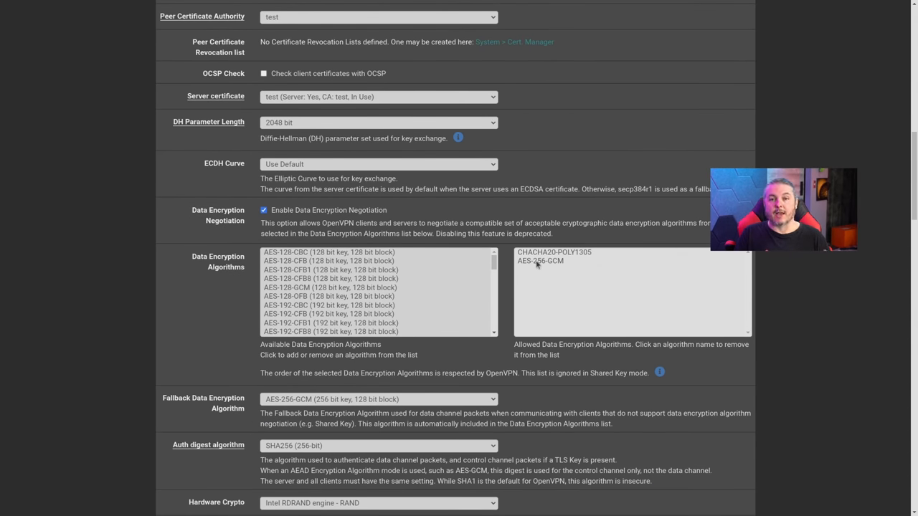
pyautogui.moveTo(504, 304)
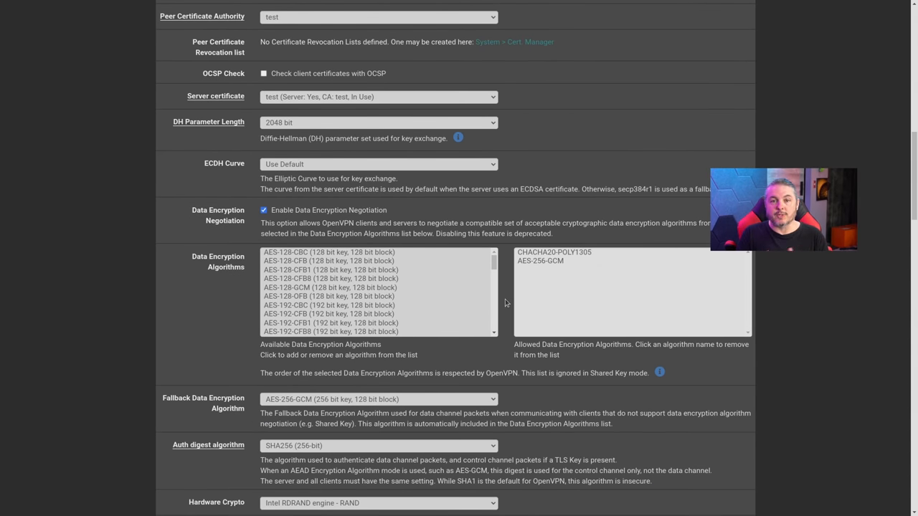
pyautogui.press('super')
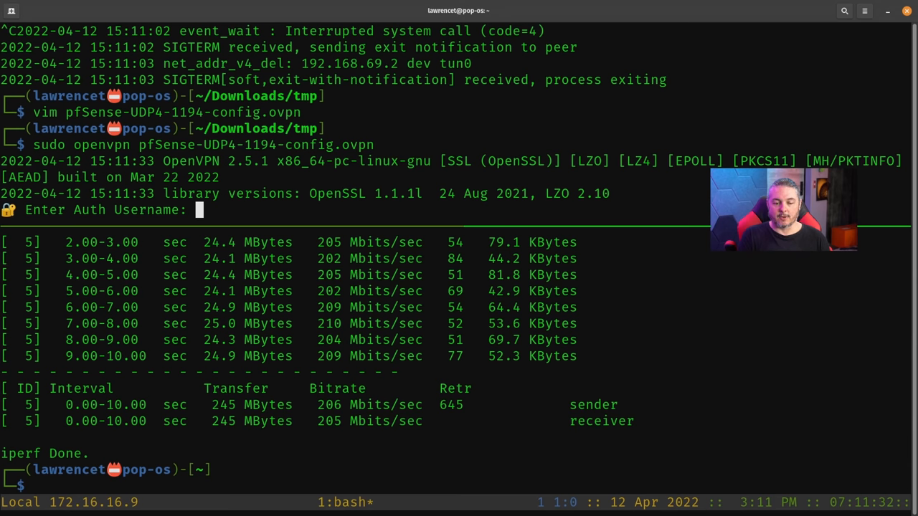
# - Enter the auth credentials to reconnect the OpenVPN client and check the servers and status pages
pyautogui.write('lts')
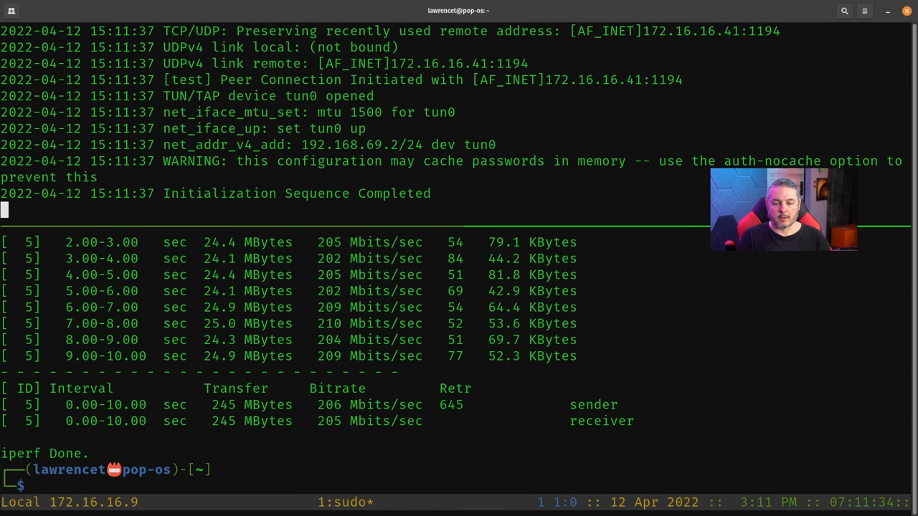
pyautogui.moveTo(473, 344)
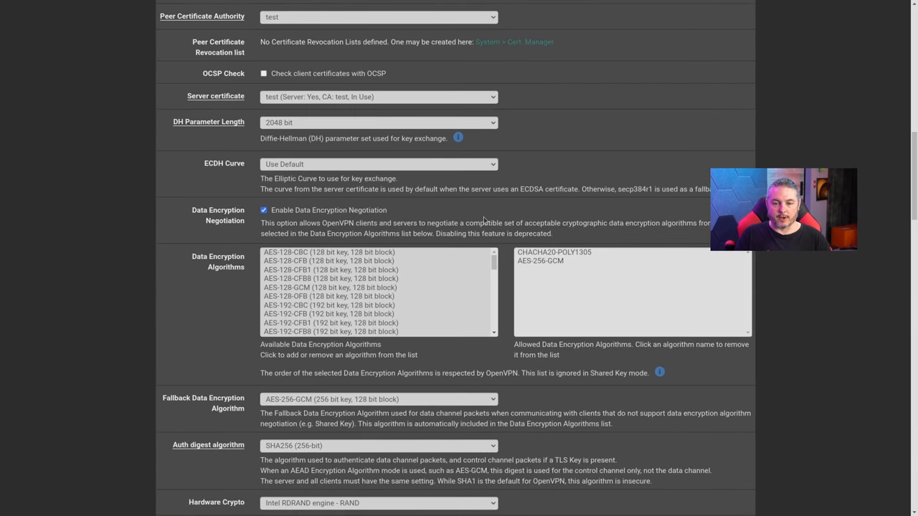
pyautogui.scroll(3)
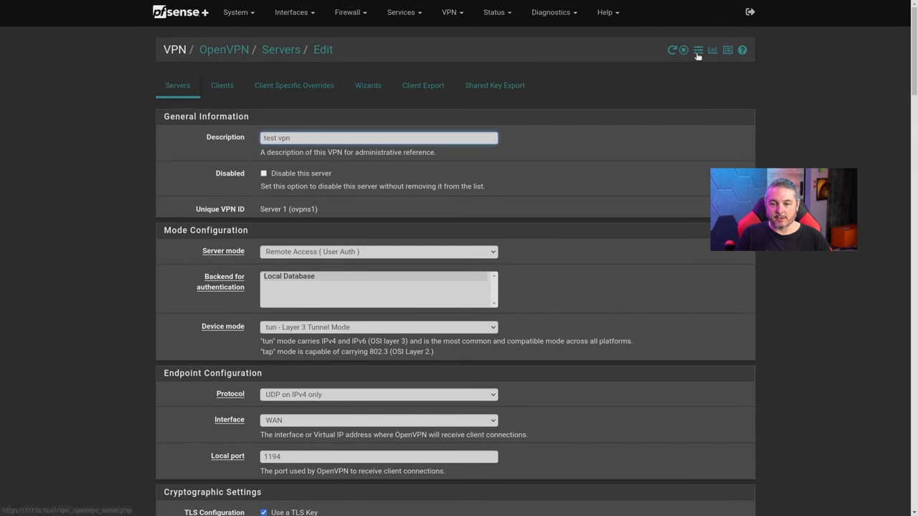
pyautogui.click(697, 49)
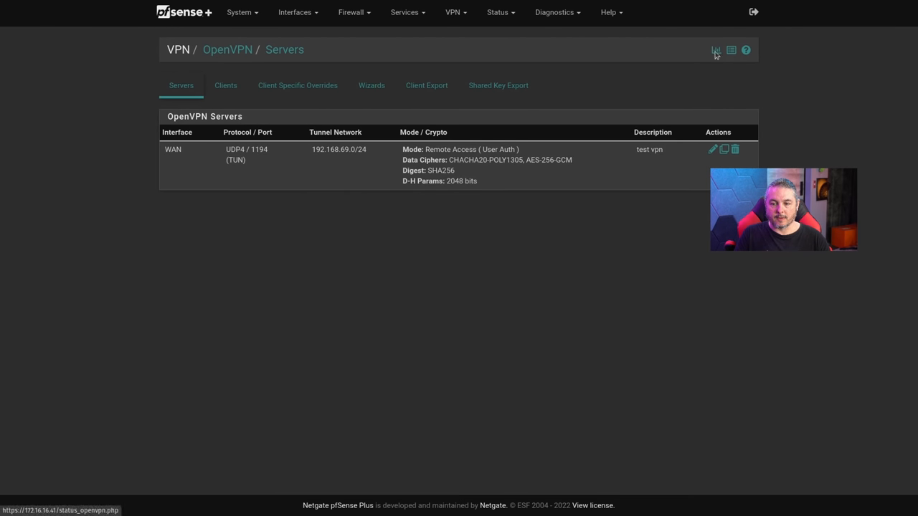
pyautogui.click(714, 49)
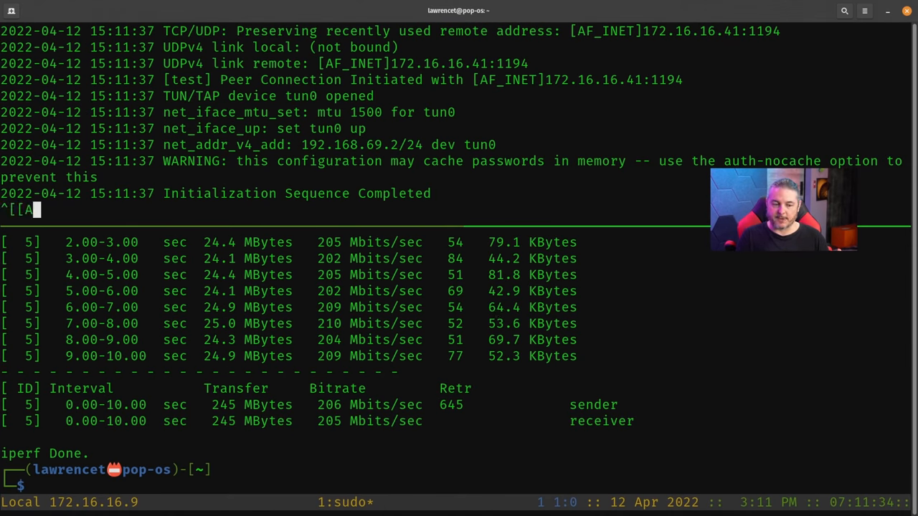
# - Run iperf3 to 192.168.66.103 over the VPN repeatedly, getting roughly 211–215 Mbits/sec
pyautogui.write('iperf3 -c 192.168.66.103')
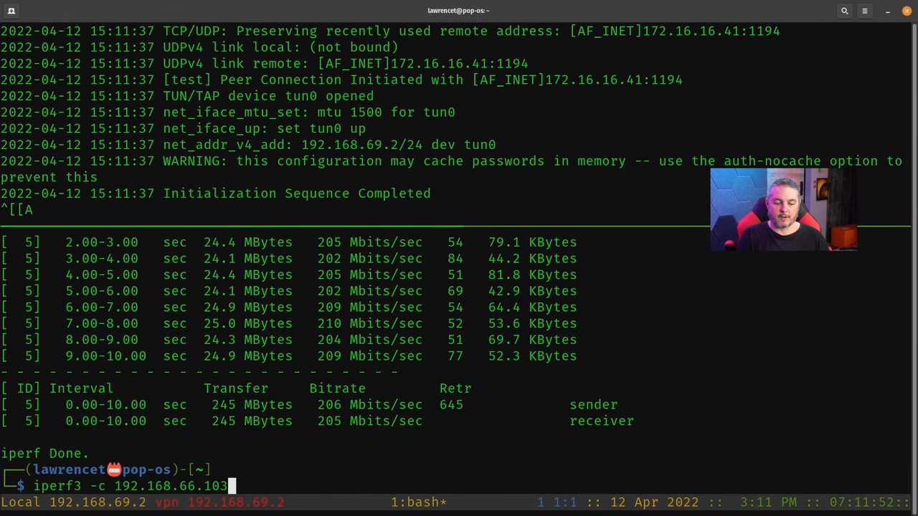
pyautogui.press('Return')
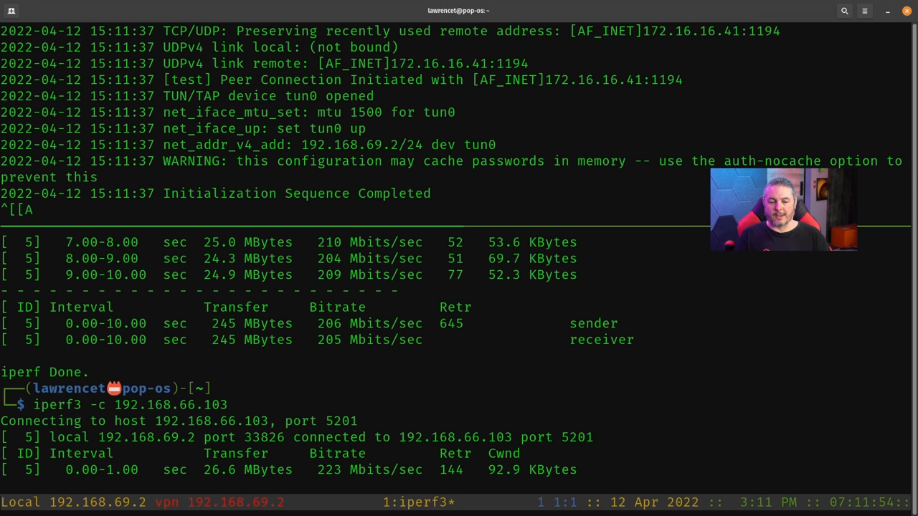
pyautogui.scroll(-3)
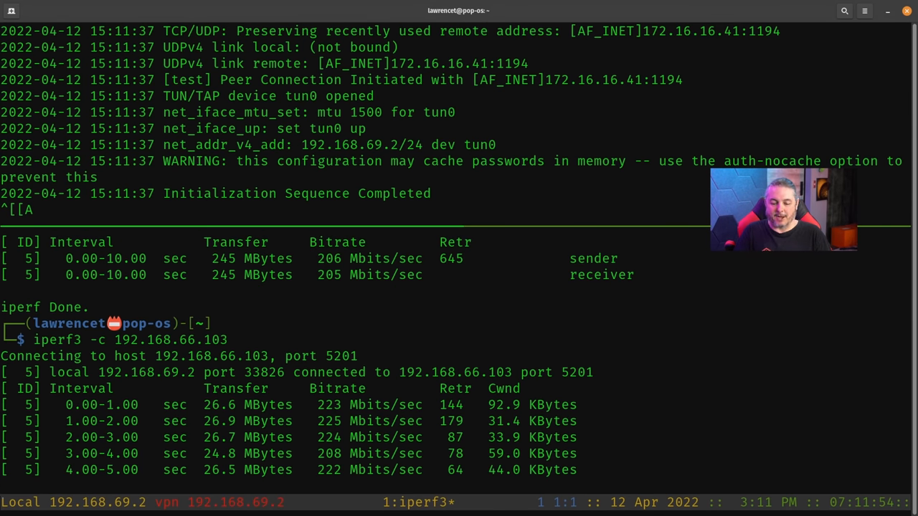
pyautogui.scroll(-3)
pyautogui.write('iperf3 -c 192.168.66.103')
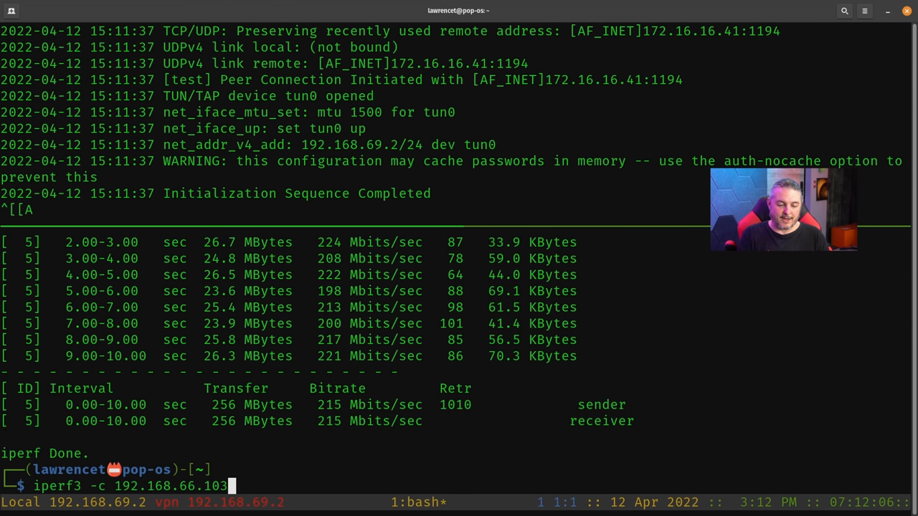
pyautogui.press('Return')
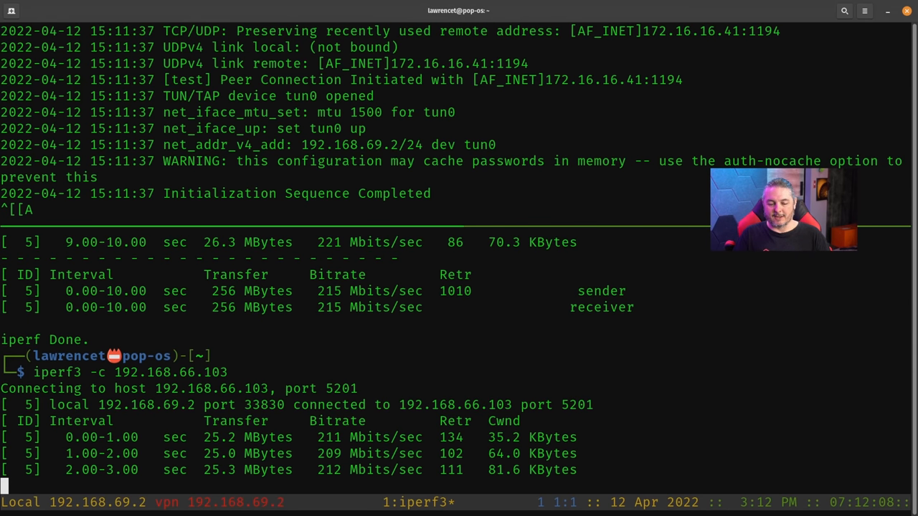
pyautogui.scroll(-3)
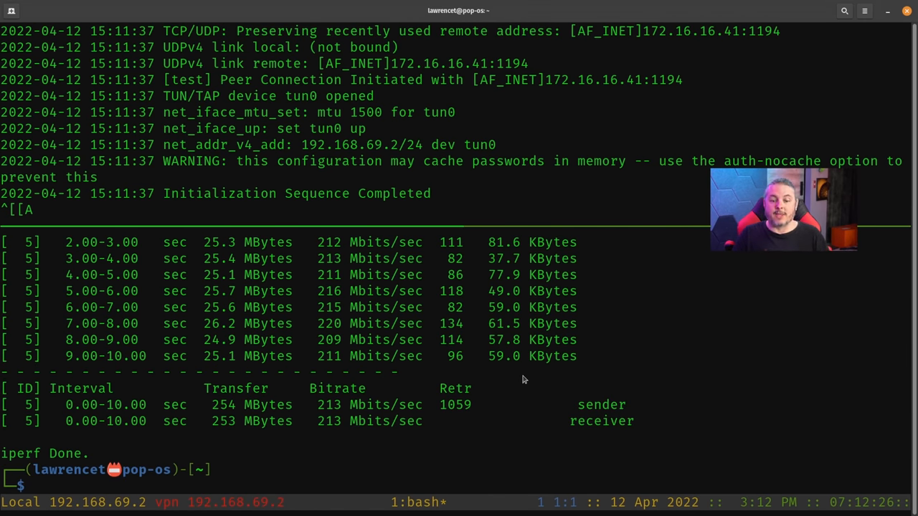
pyautogui.press('Return')
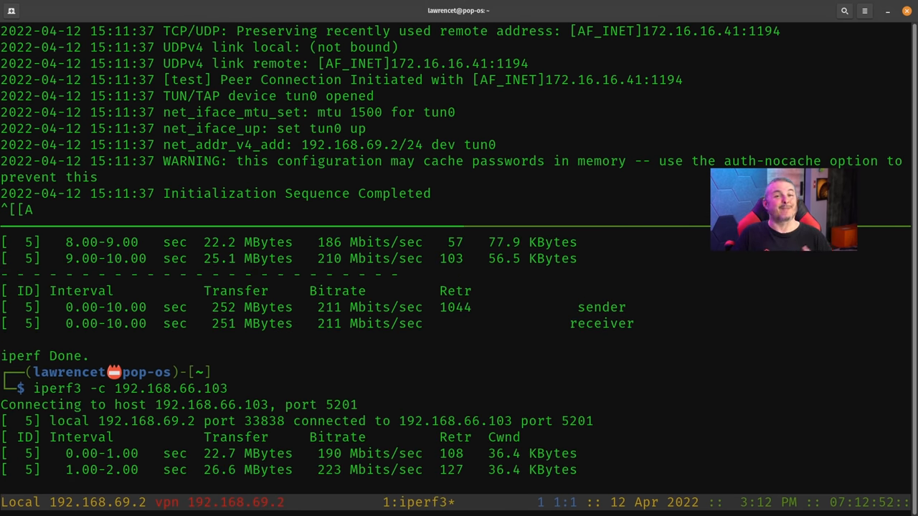
pyautogui.scroll(-3)
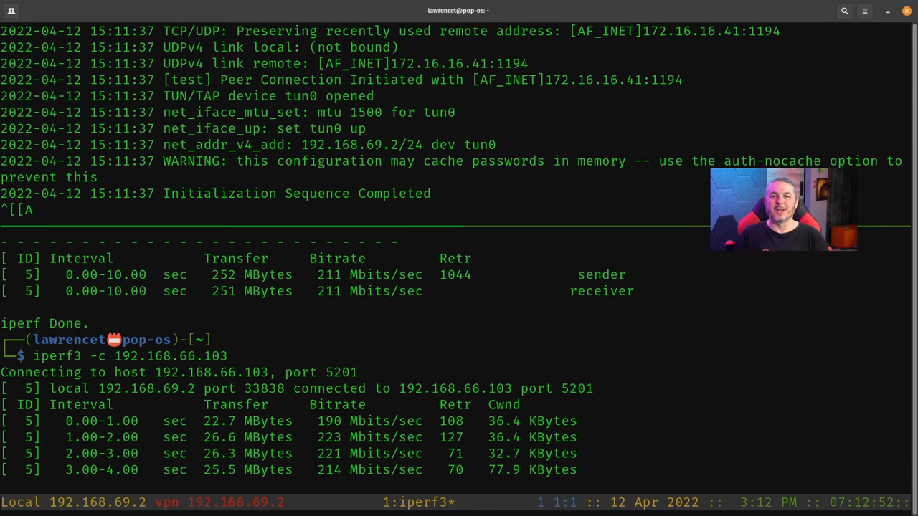
# - Browse the shirt store's featured products, including Protect Your Bits tees, a sticker and a Cat 6 tee
pyautogui.scroll(-3)
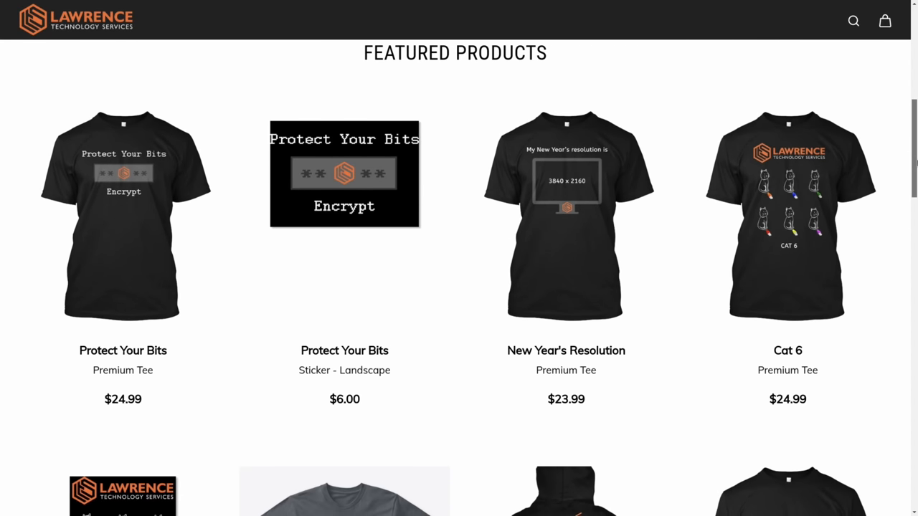
# - Search the Lawrence Systems forums for DNS, listing topics led by the DNS malware filtering comparison
pyautogui.click(787, 215)
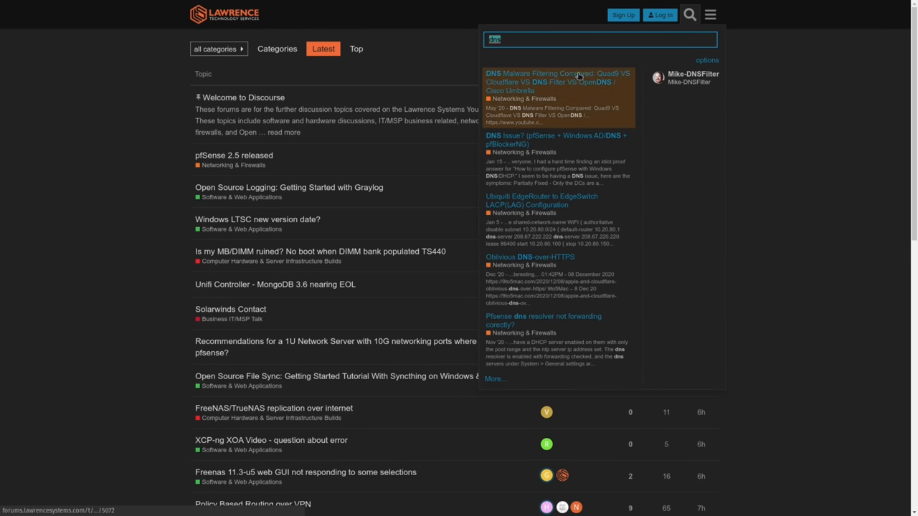
# - Read the DNS Malware Filtering Compared topic and scroll through its replies
pyautogui.click(560, 80)
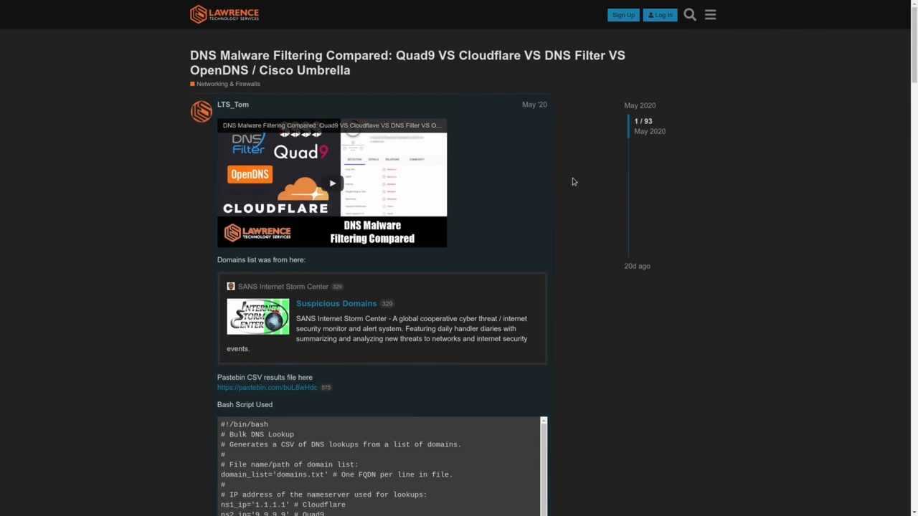
pyautogui.scroll(-3)
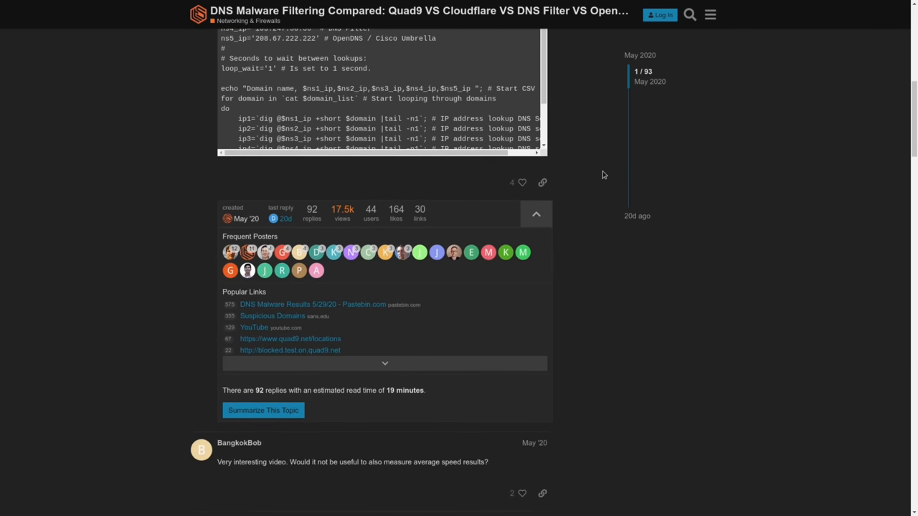
pyautogui.scroll(-3)
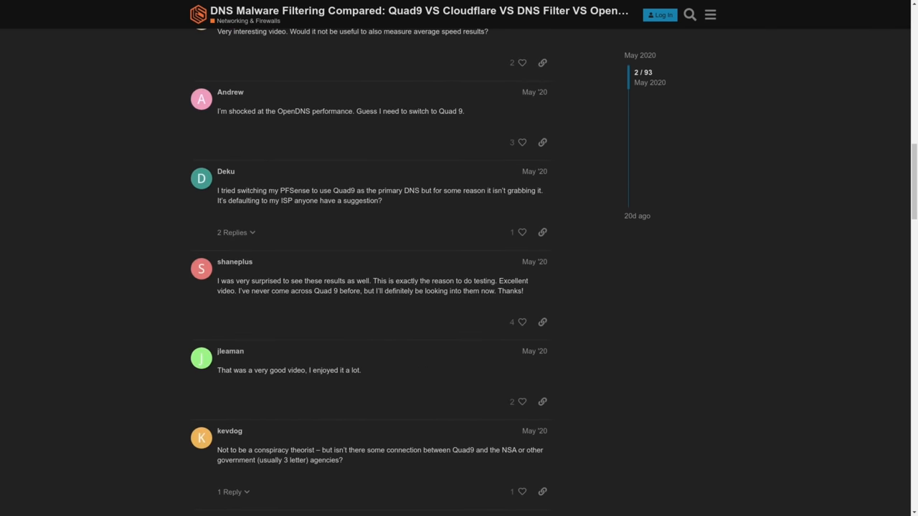